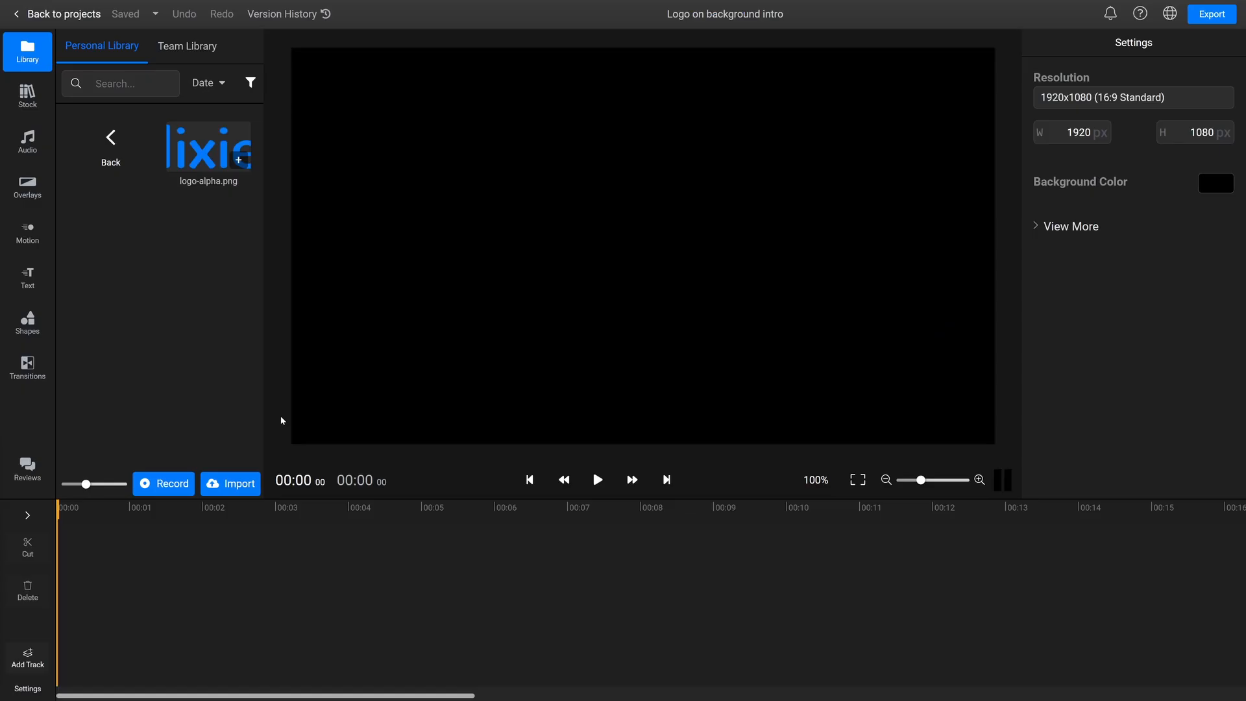
Step: Add a rectangle shape stretched across the full canvas and coloured white #FFFFFF
left_click(27, 323)
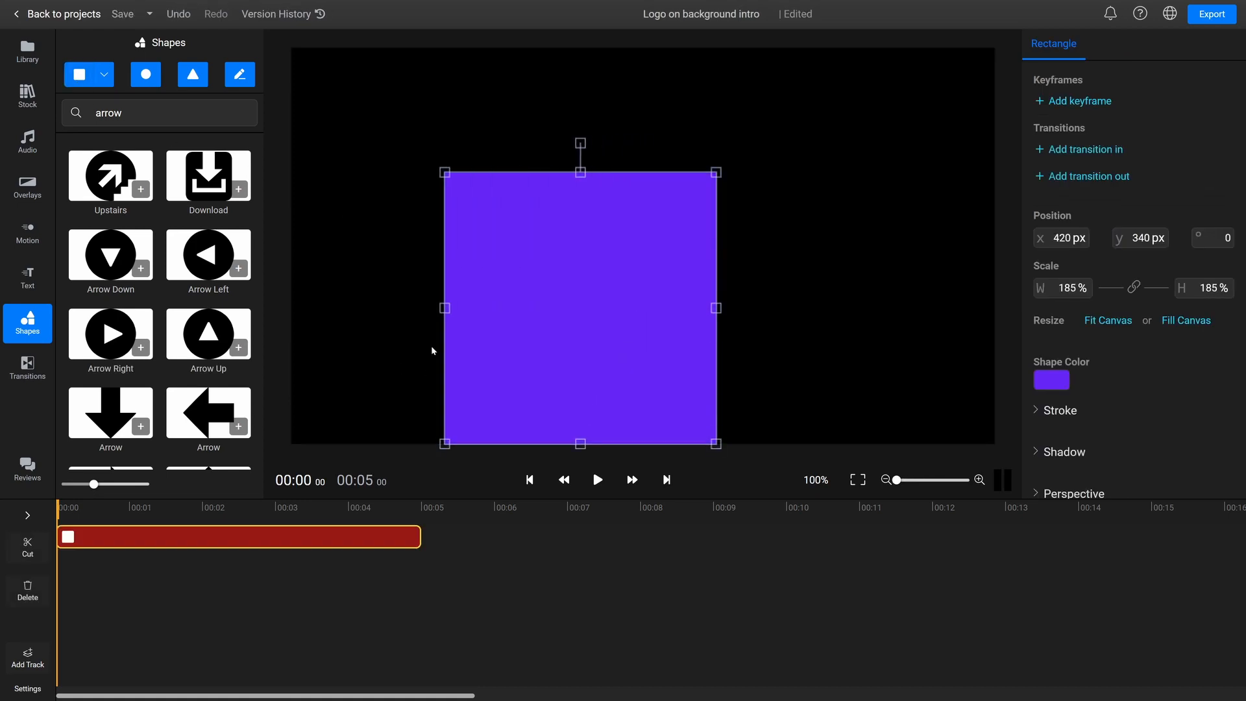
left_click_drag(445, 309, 290, 309)
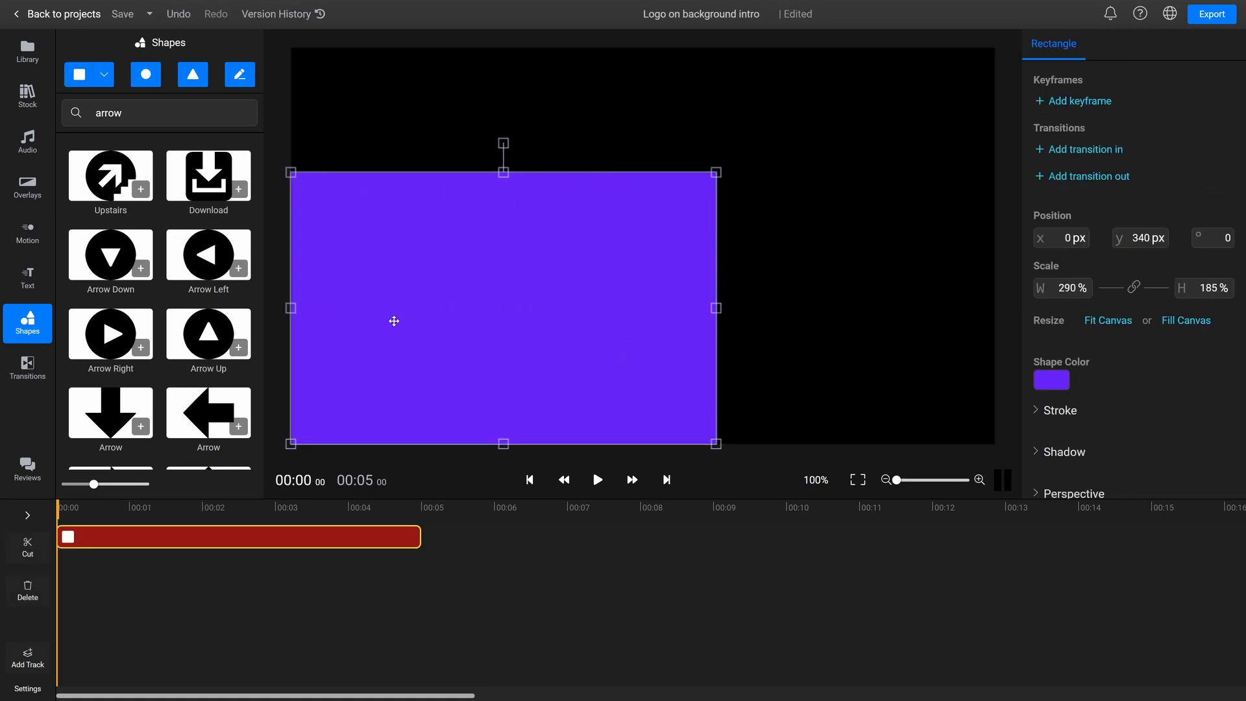
left_click_drag(714, 309, 982, 309)
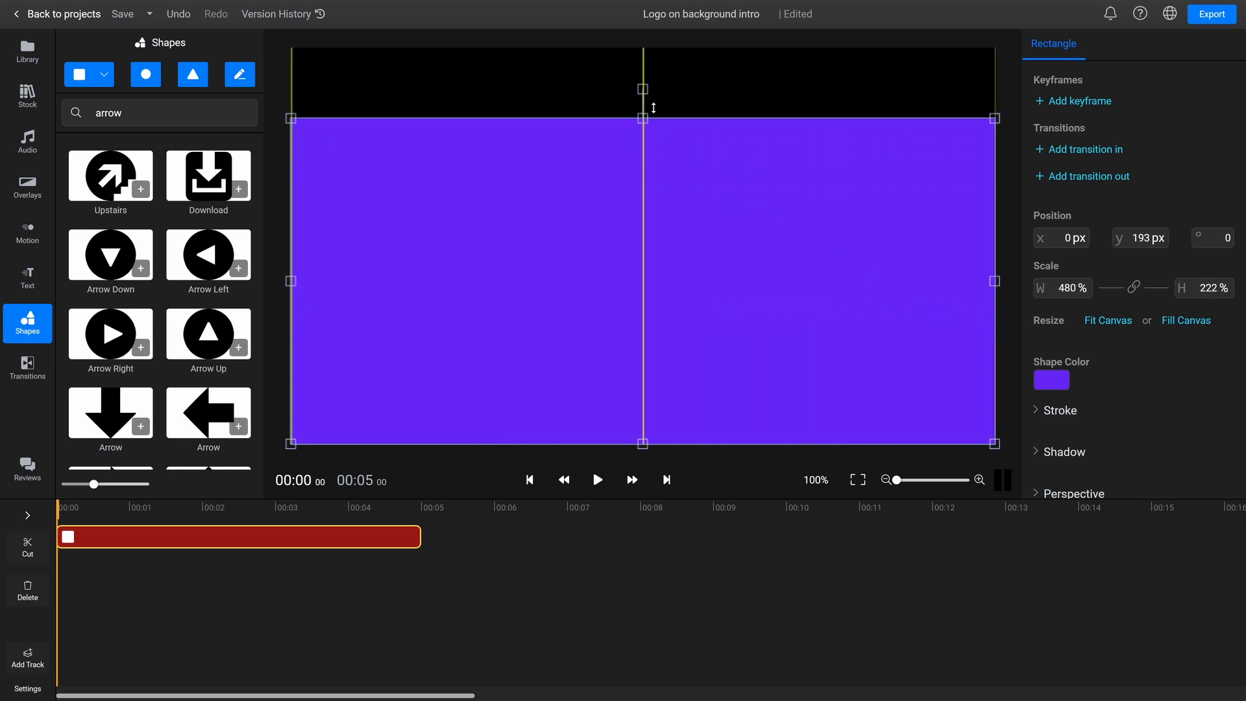
left_click(1052, 379)
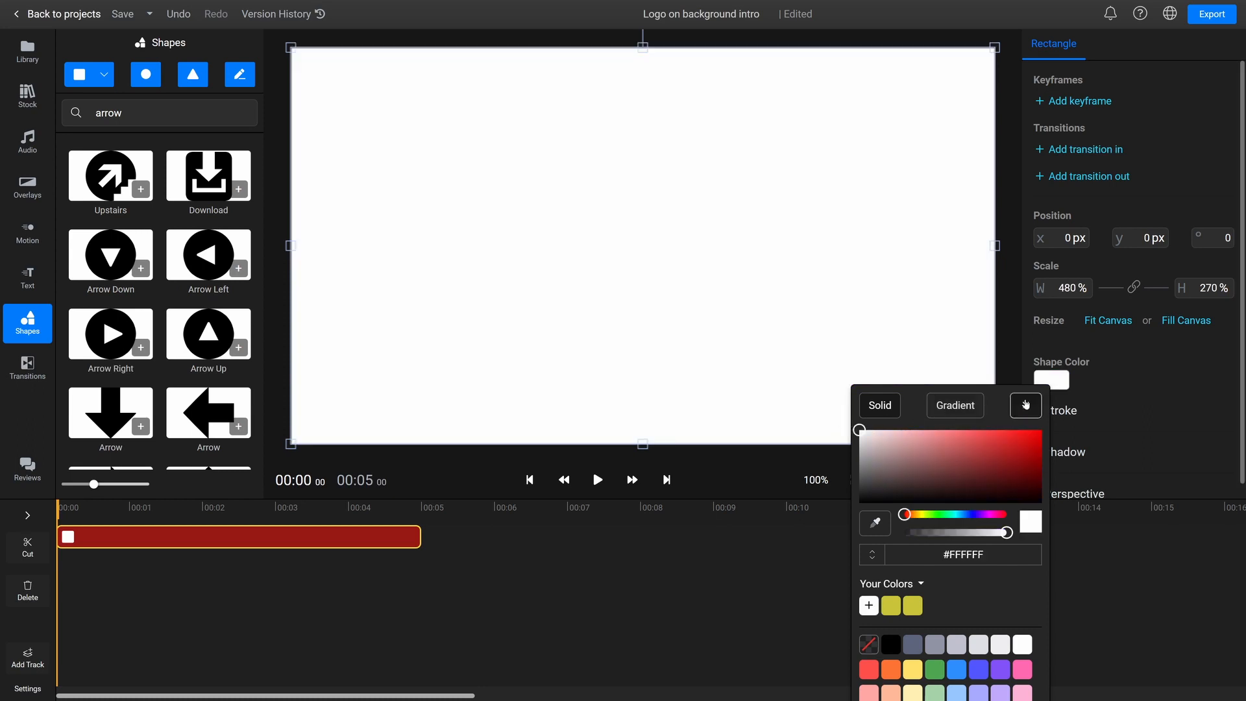
Step: Add the clouds stock video above the rectangle and set its Effects opacity to exactly 50
left_click(27, 97)
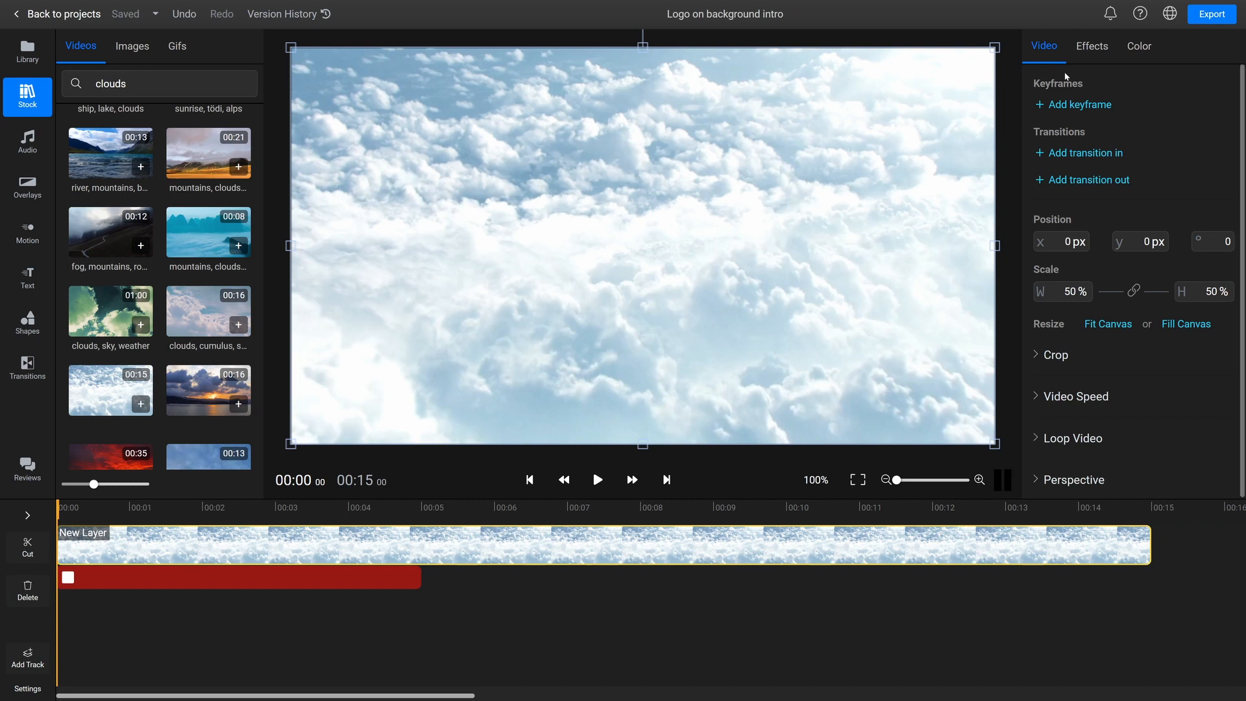
left_click(1091, 47)
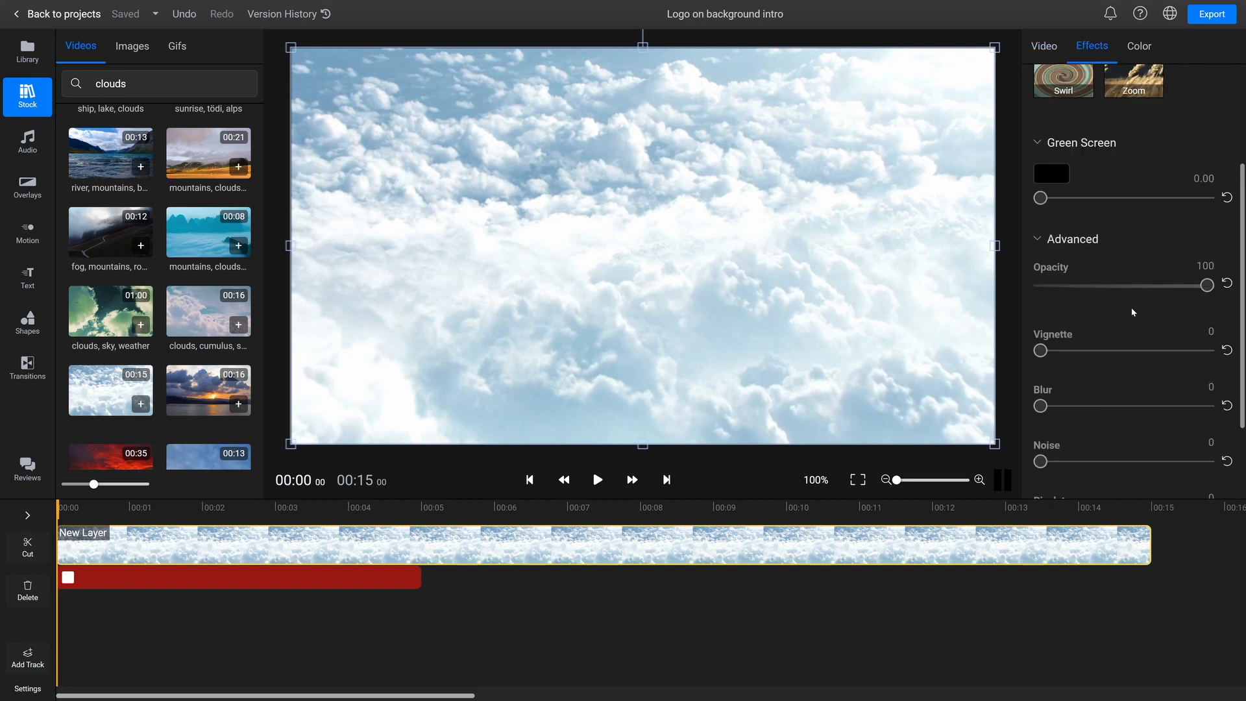
left_click_drag(1207, 284, 1120, 285)
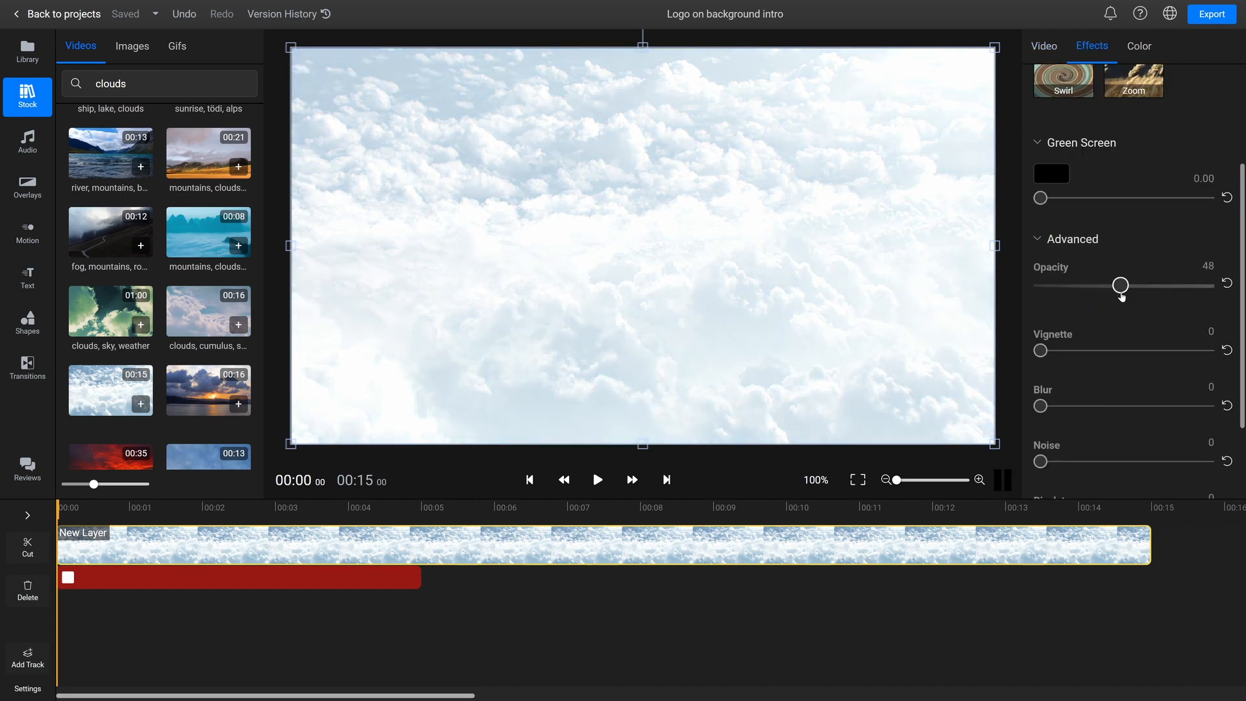
left_click_drag(1120, 285, 1124, 284)
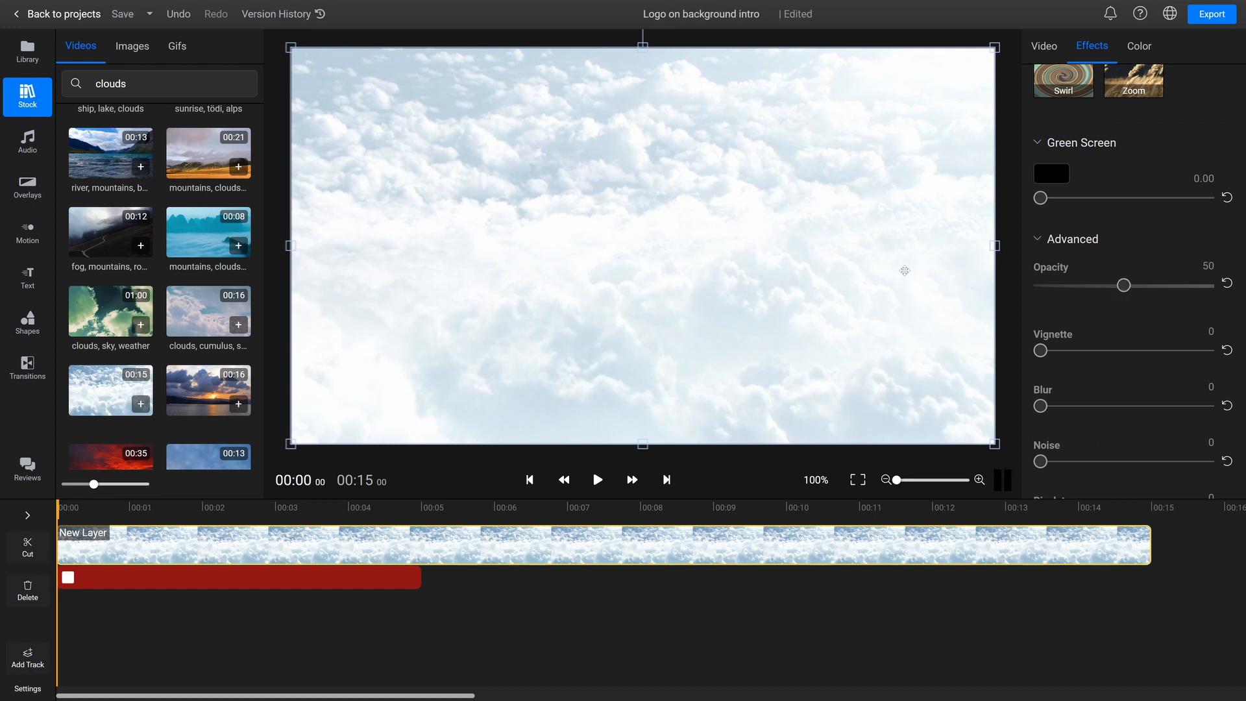
left_click(28, 369)
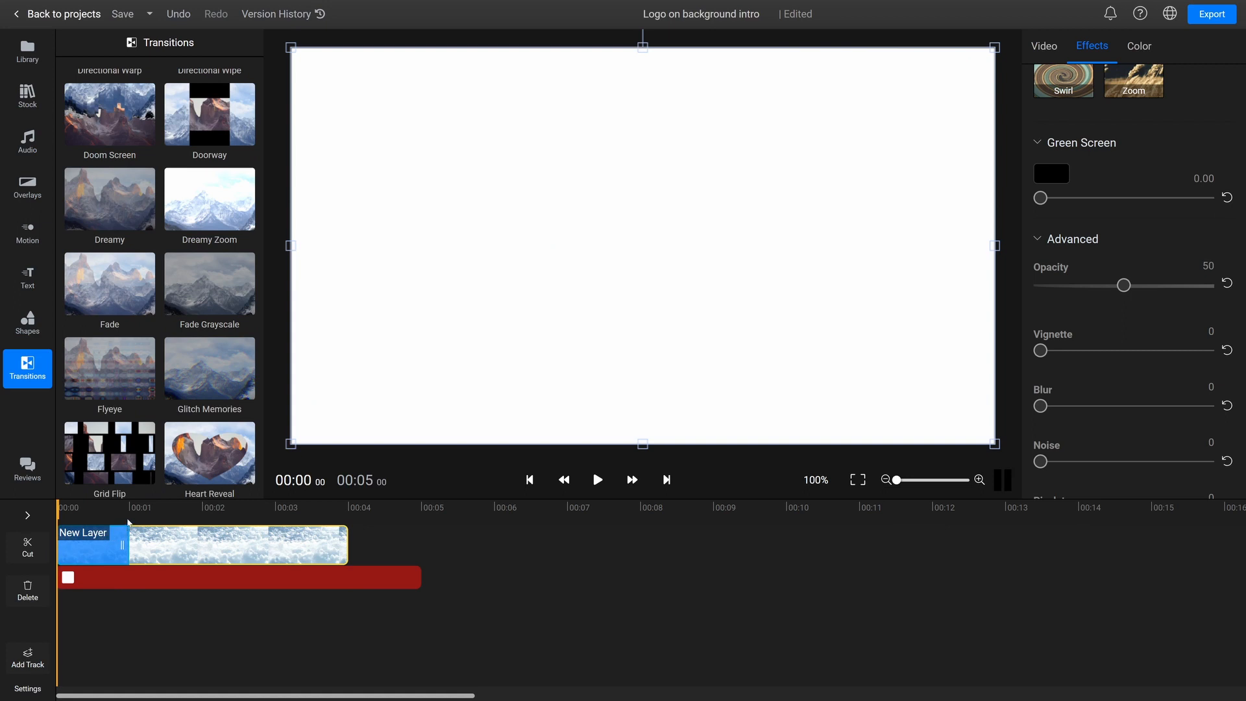
Step: Add logo-alpha.png from the Library and trim its clip to end with the clouds clip
left_click(26, 53)
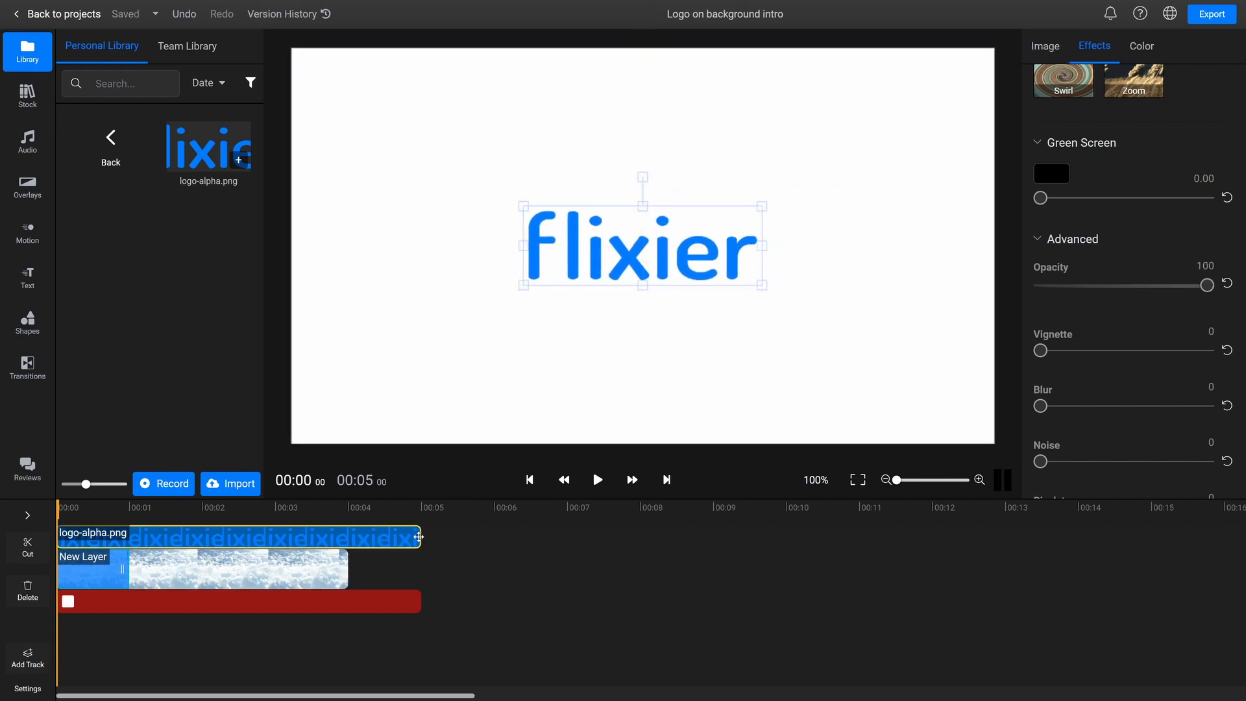
left_click_drag(419, 536, 348, 536)
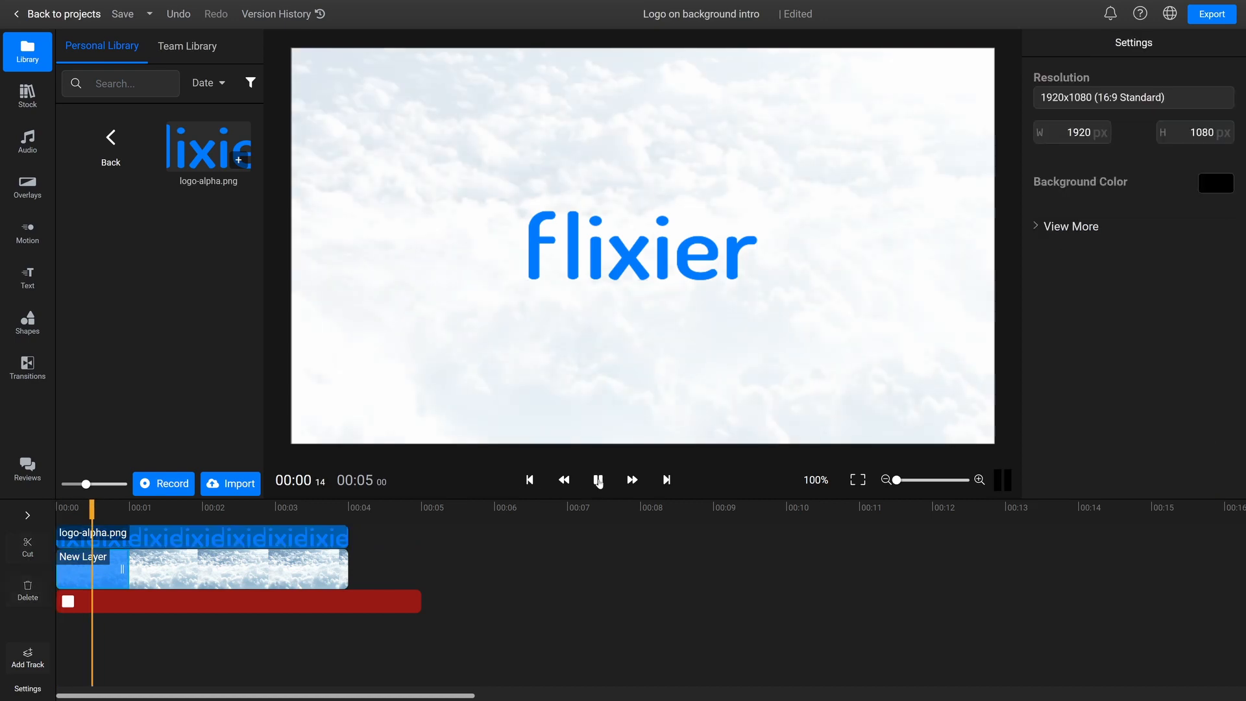
Step: Keyframe the logo clip and enlarge the logo at the later keyframe for a zoom-in
left_click(599, 480)
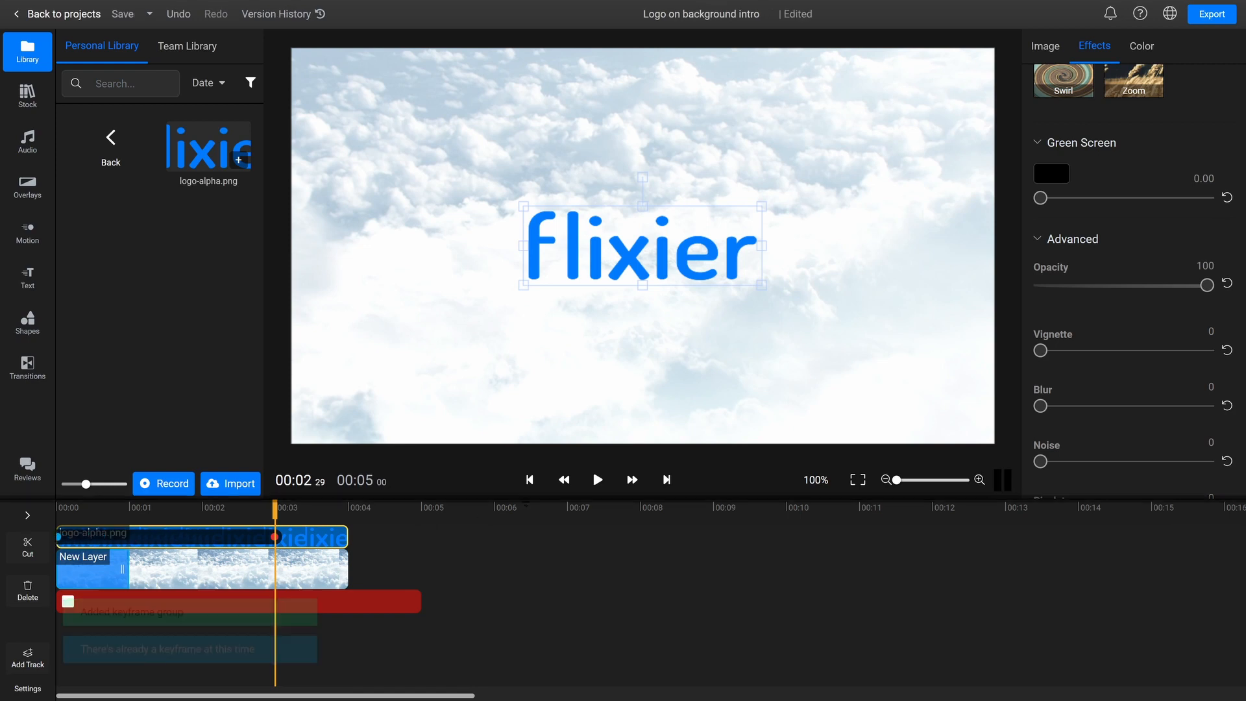
left_click(1039, 84)
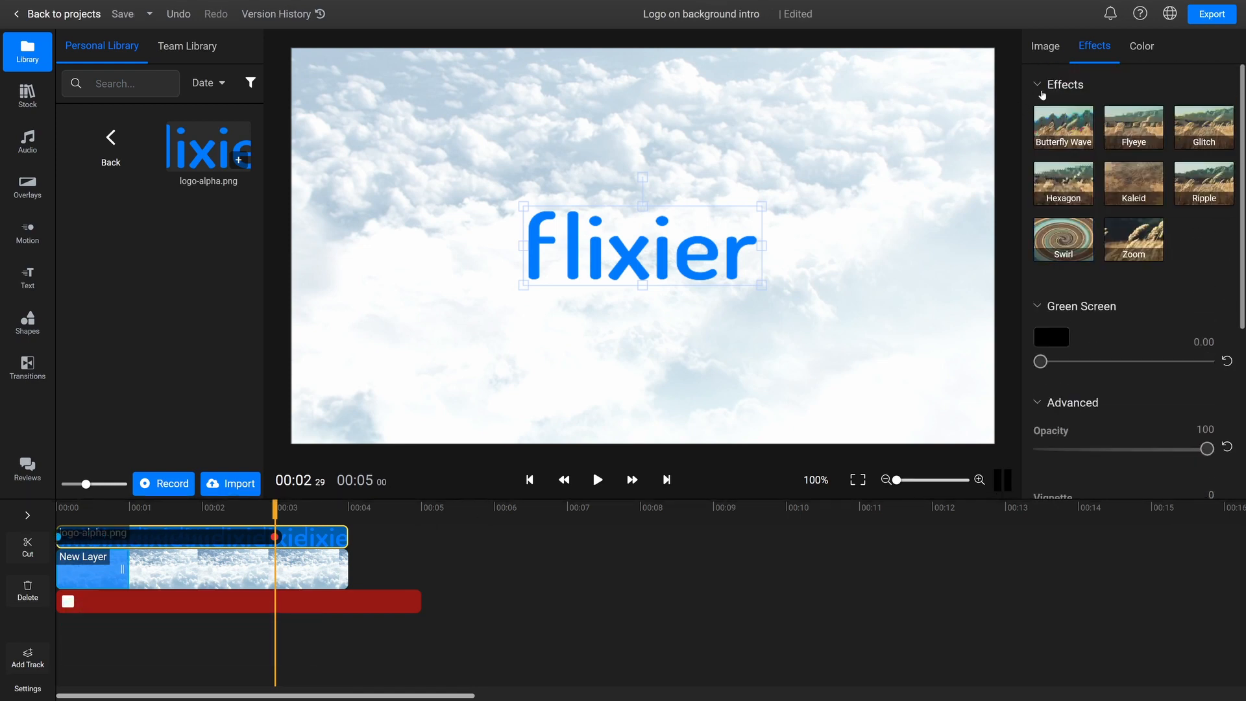
left_click(1045, 46)
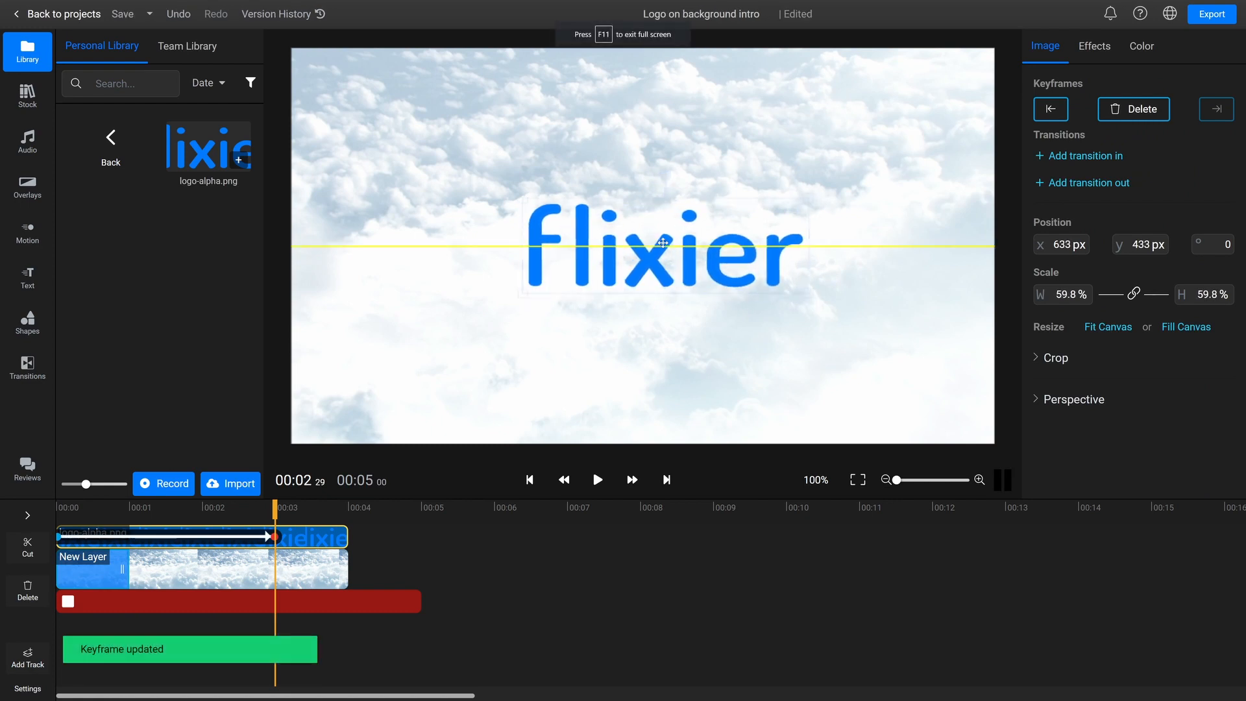
left_click_drag(662, 243, 612, 224)
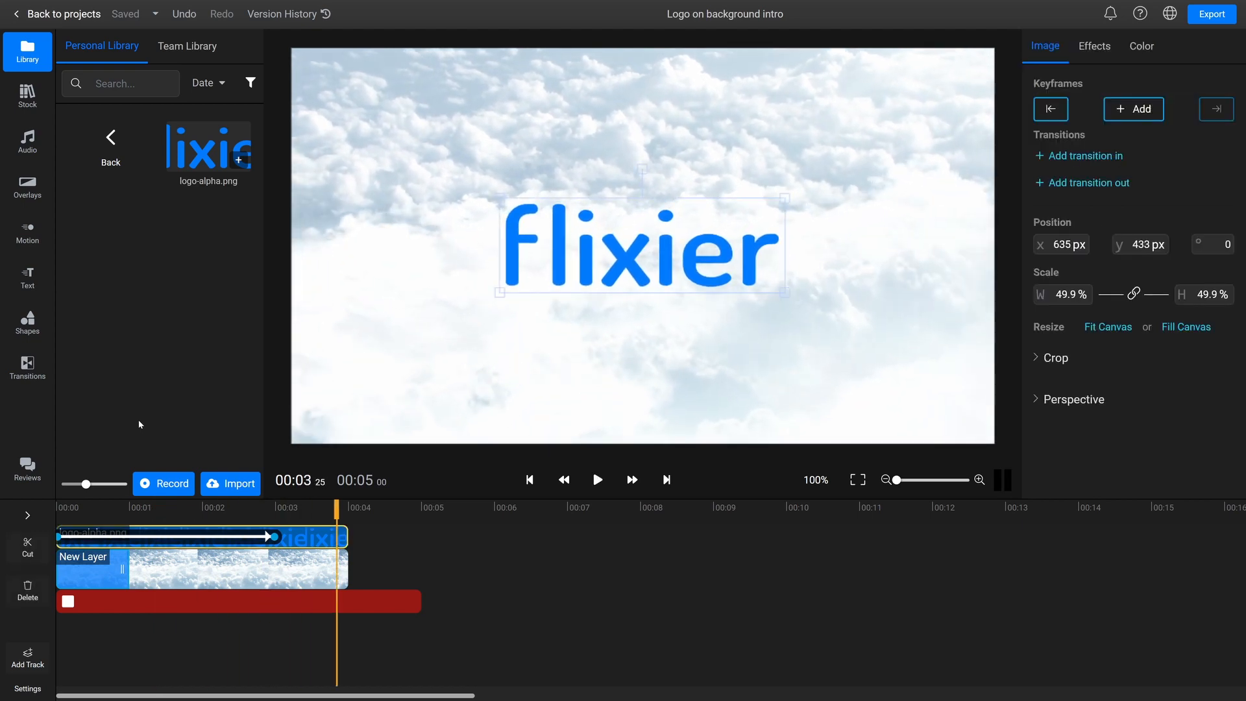
Step: Trim the white rectangle clip to four seconds and add FadeOut transitions to the intro clips
left_click(239, 601)
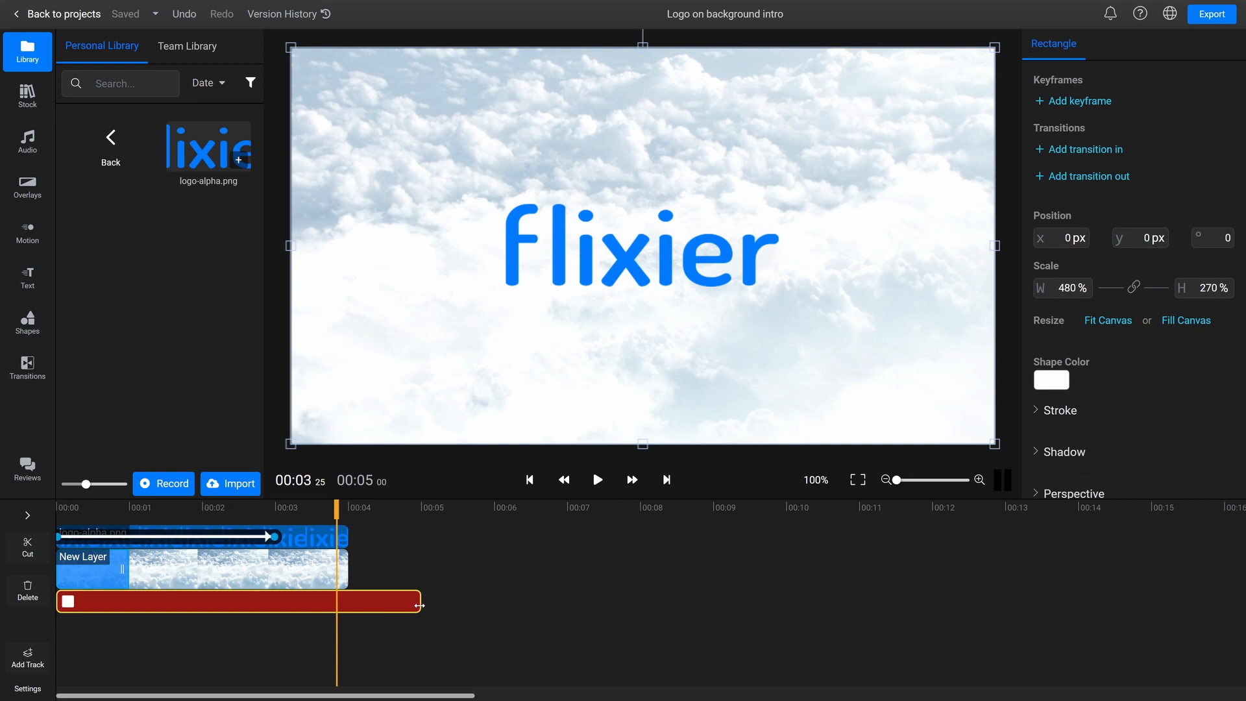
left_click_drag(419, 601, 338, 601)
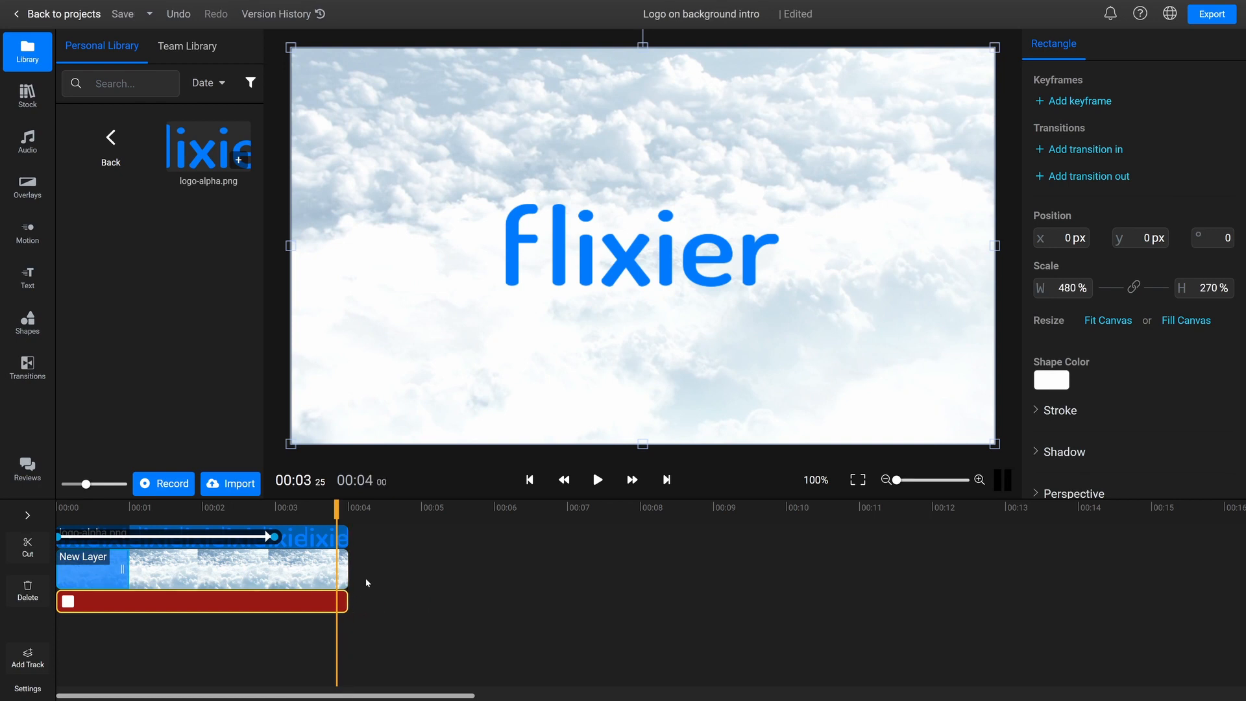
left_click(27, 368)
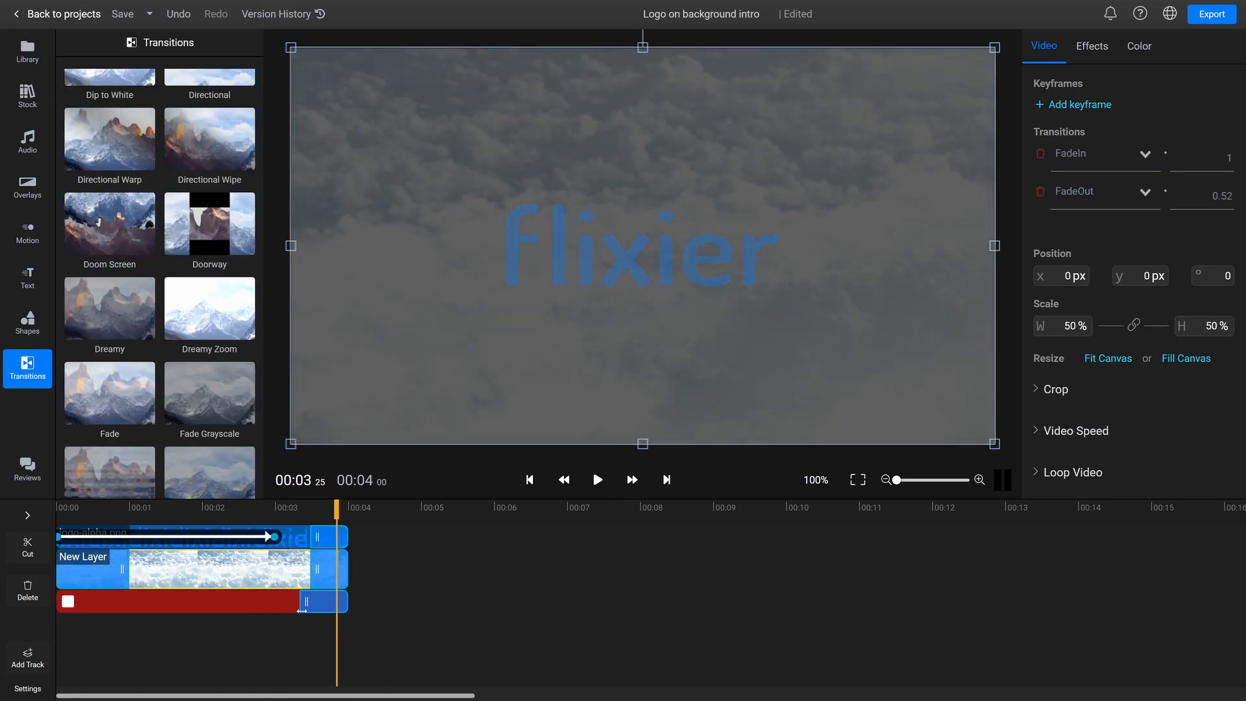
left_click(181, 620)
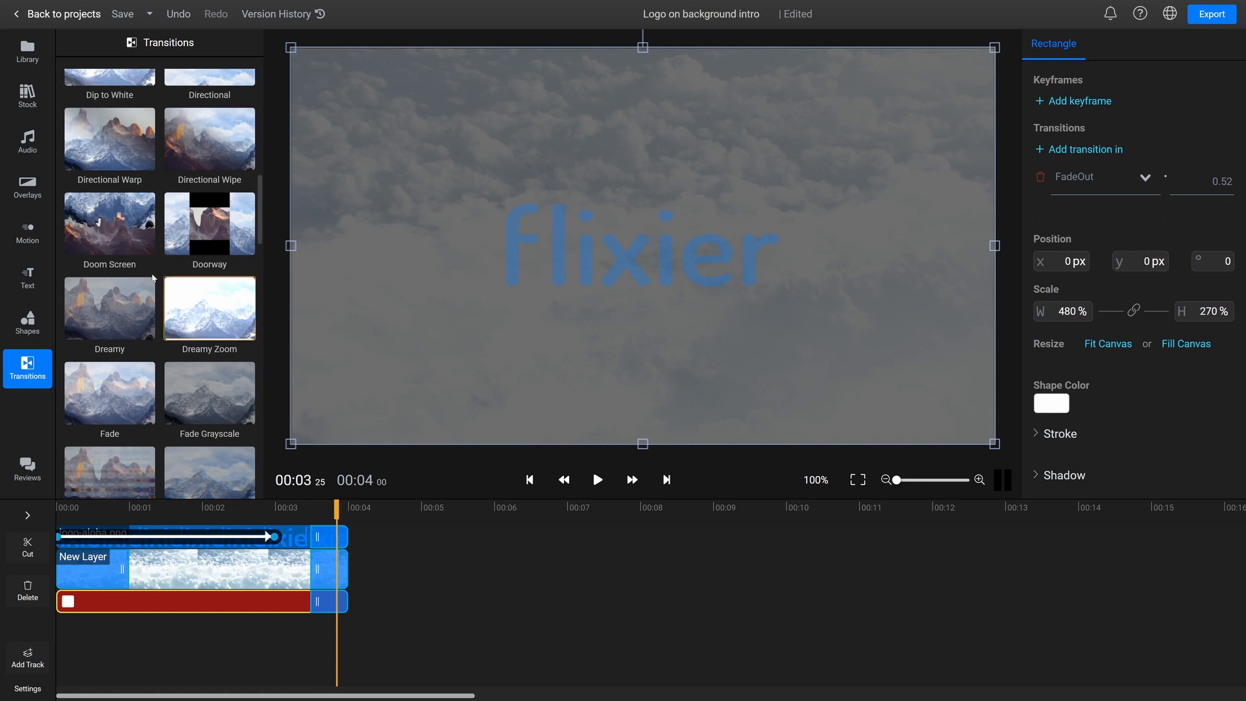
left_click(27, 96)
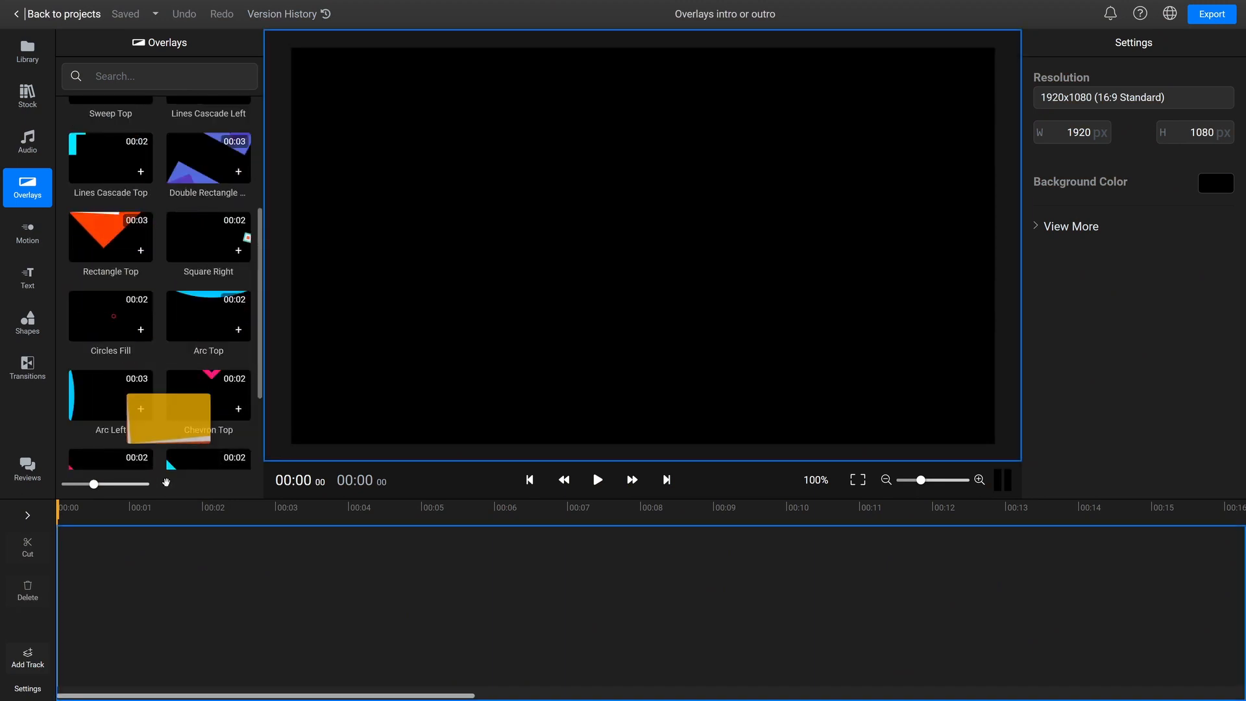
Step: Add a second Rectangle Top overlay and set its shape colours to white and blue #0079
left_click(140, 252)
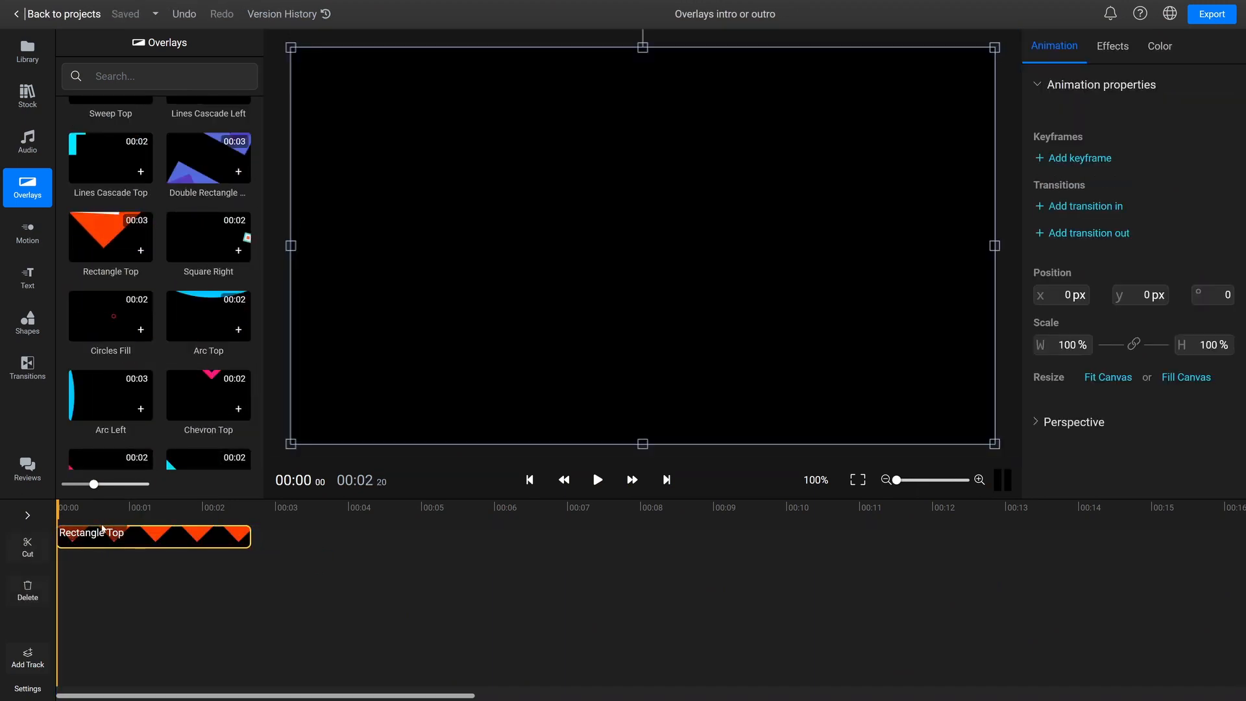
left_click(597, 481)
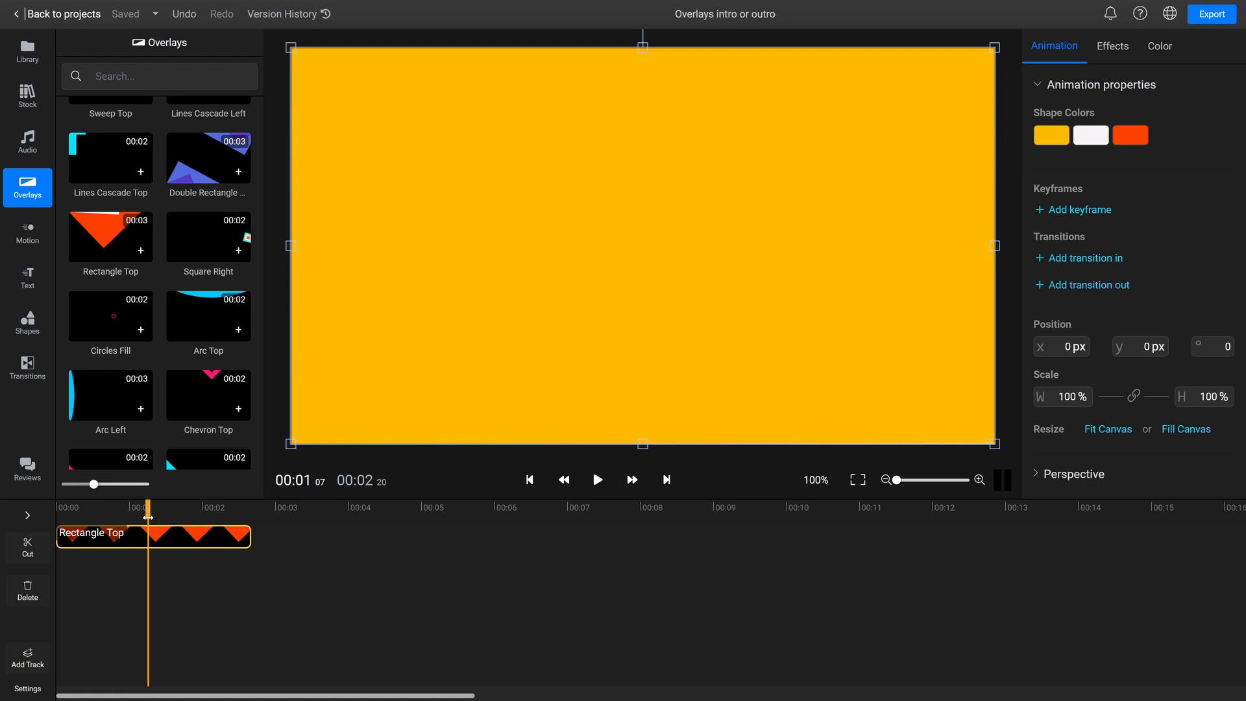
left_click(1129, 135)
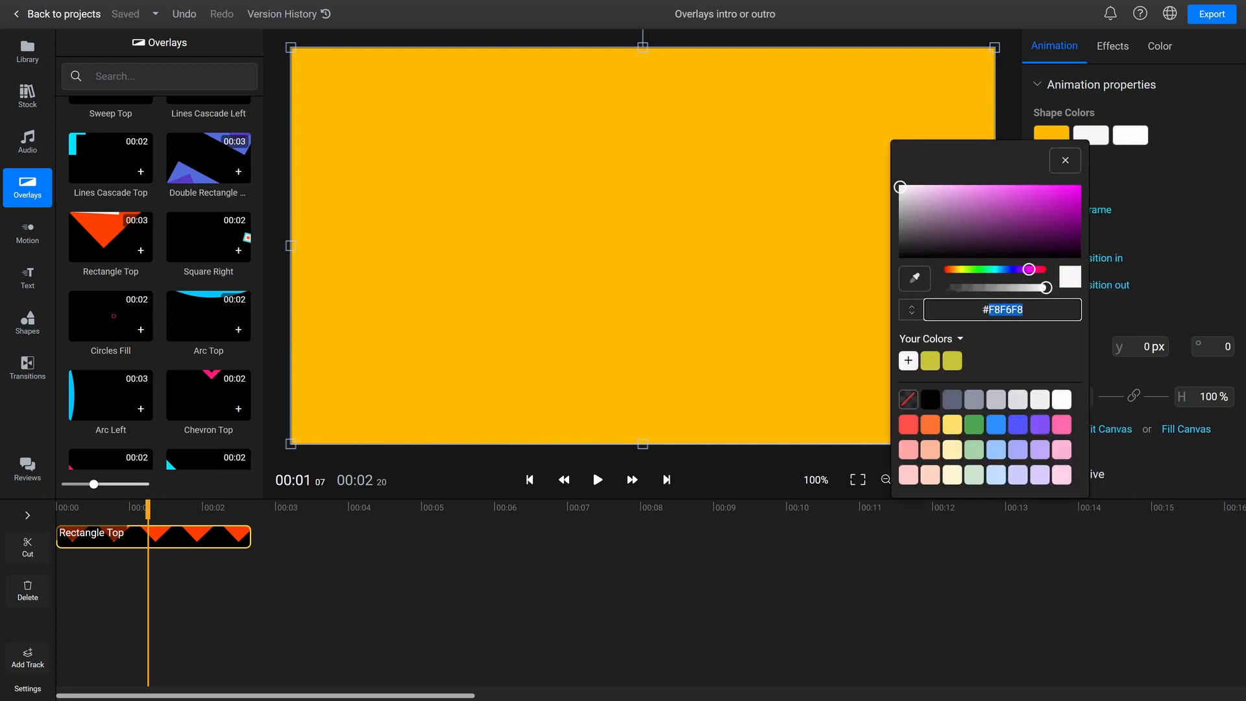
type("#0079")
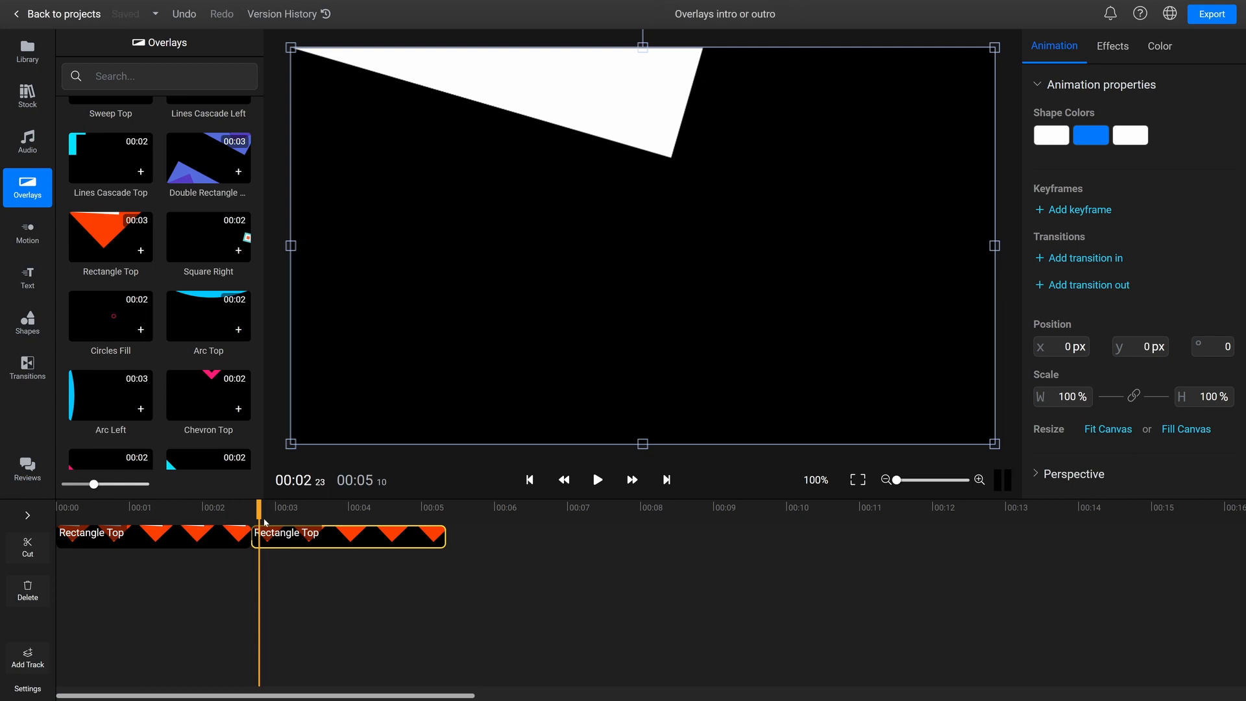
Step: Add a full-canvas white rectangle shape on its own track starting about one second in
left_click(28, 322)
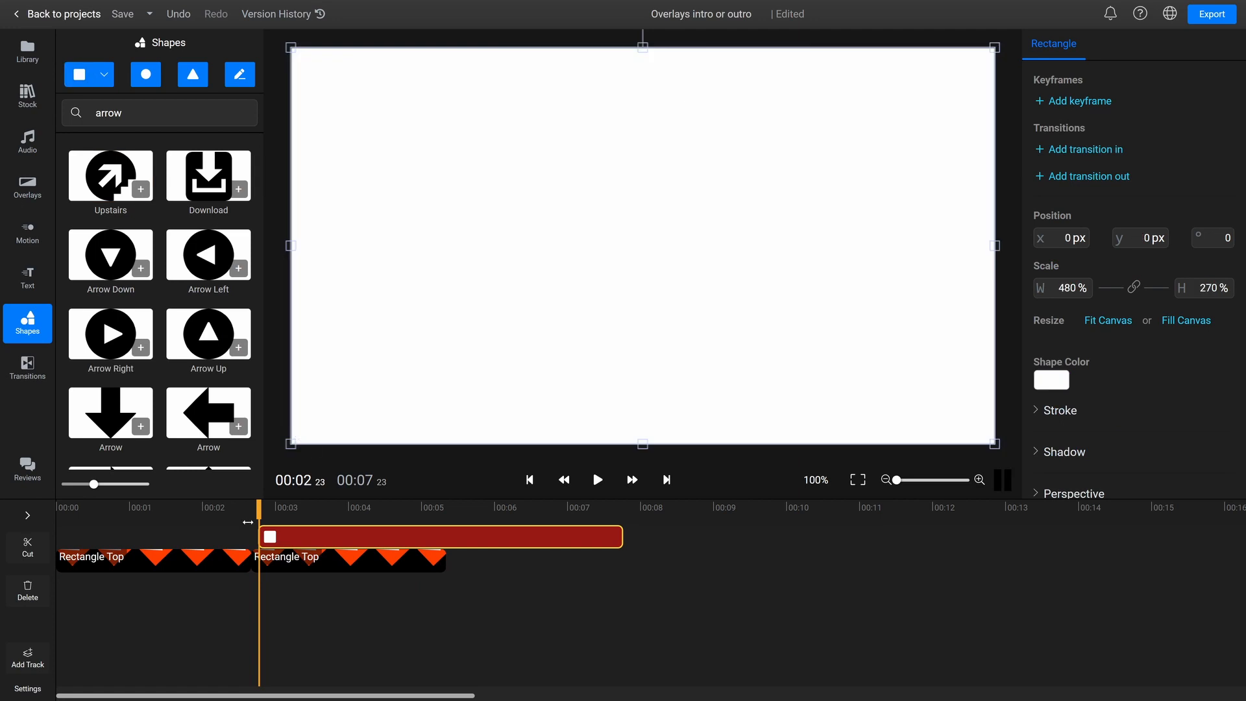
left_click(148, 522)
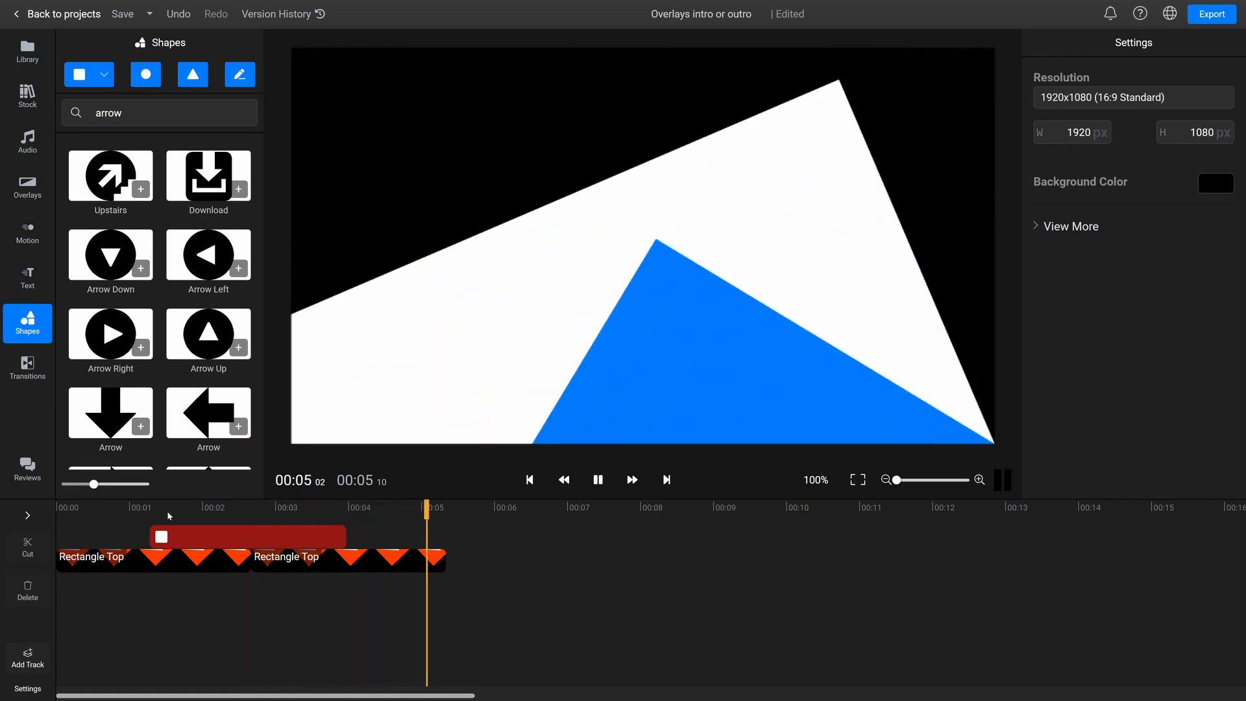
Step: Add a simple text title in blue #007 Bebas Neue with transitions on both ends of its clip
left_click(27, 278)
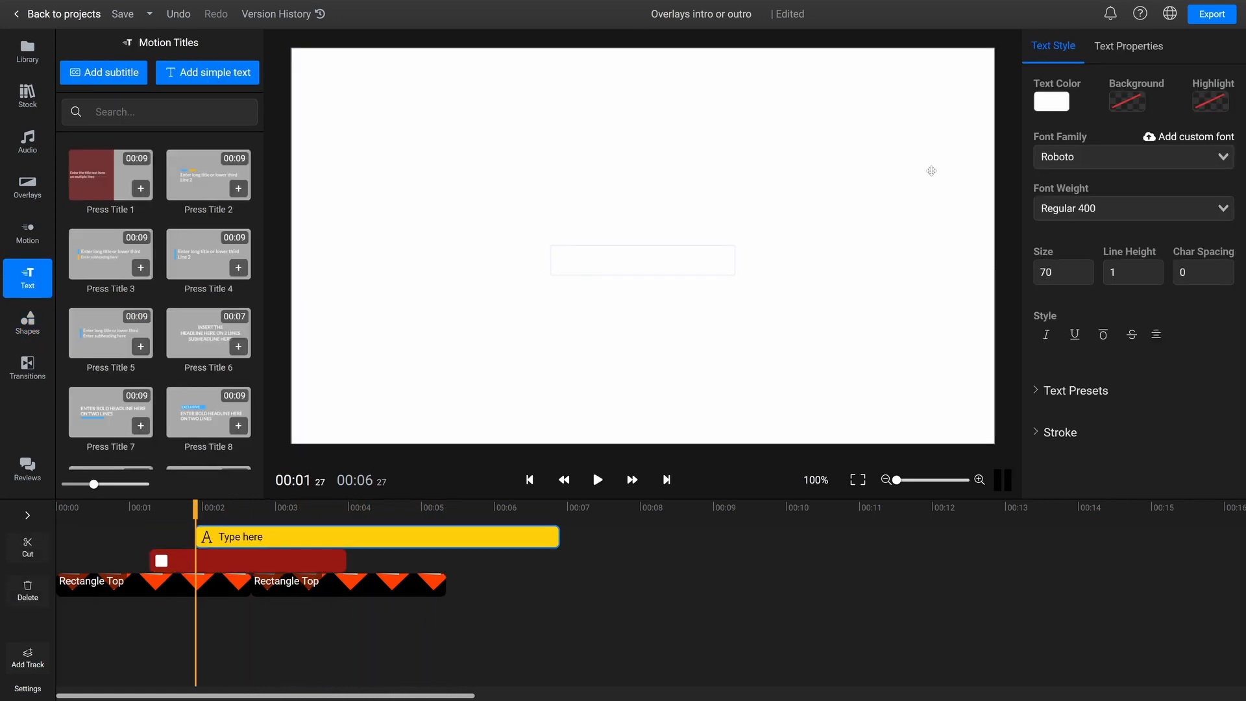
left_click(1052, 101)
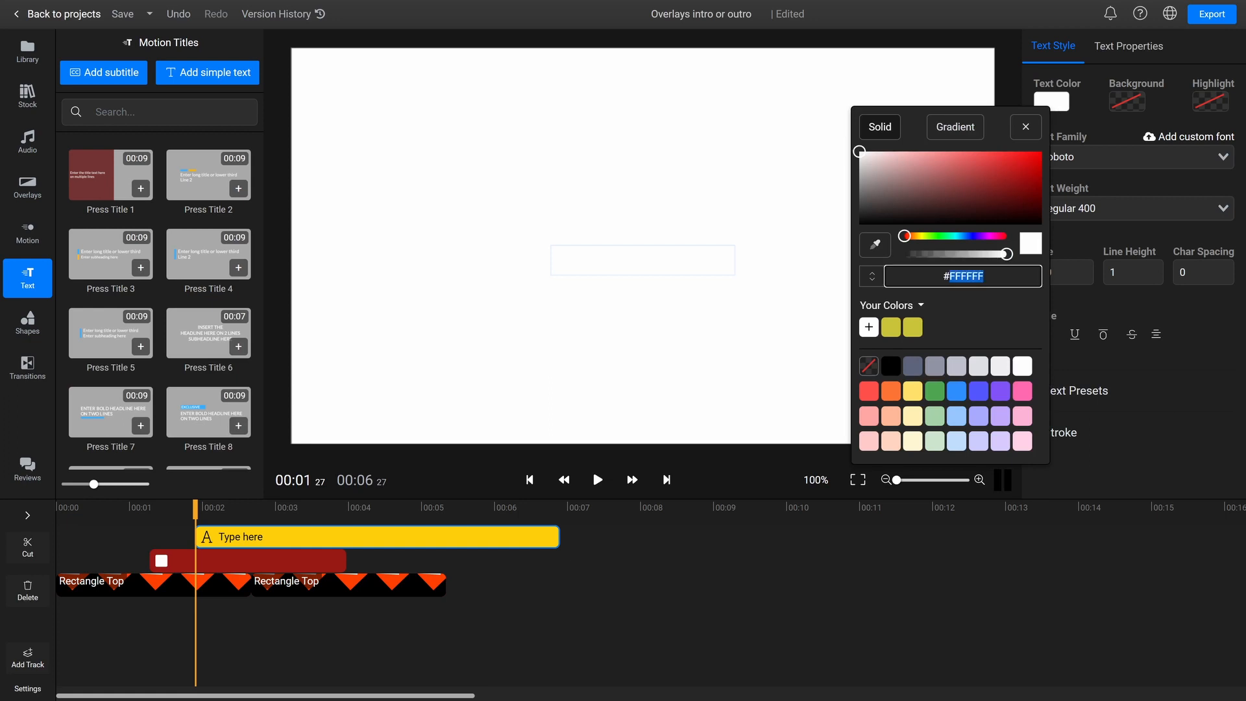
type("#007")
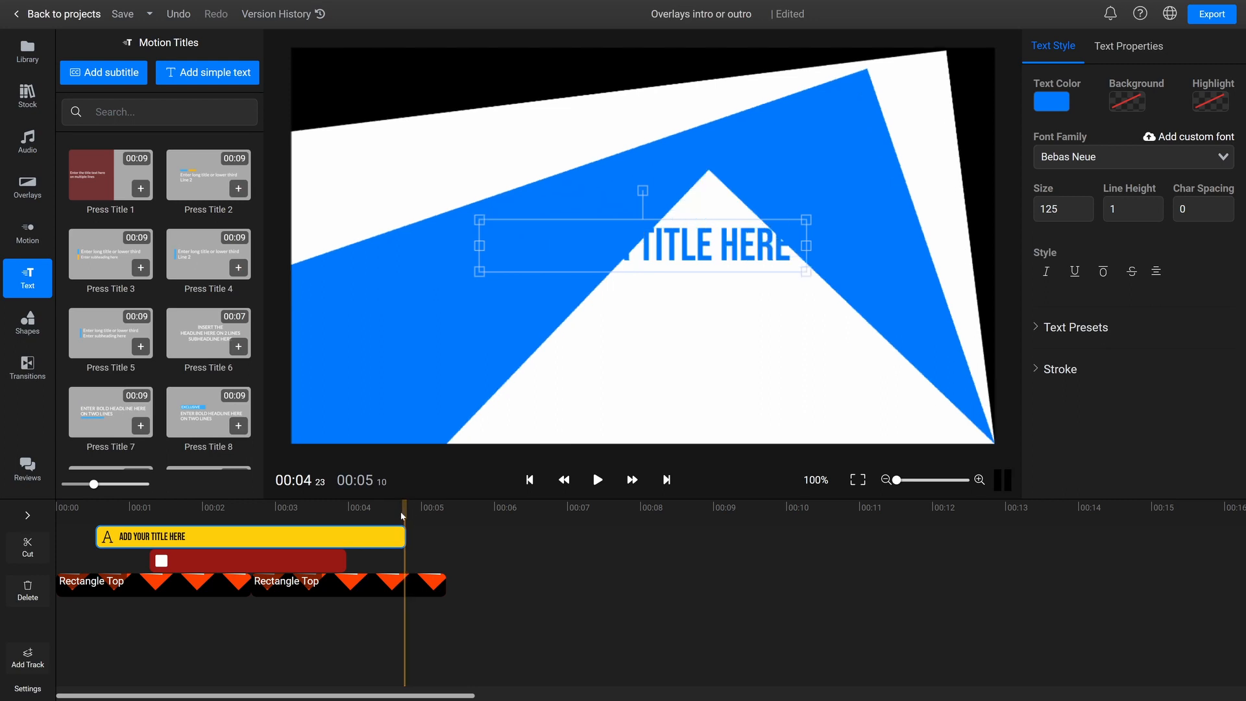
left_click(27, 369)
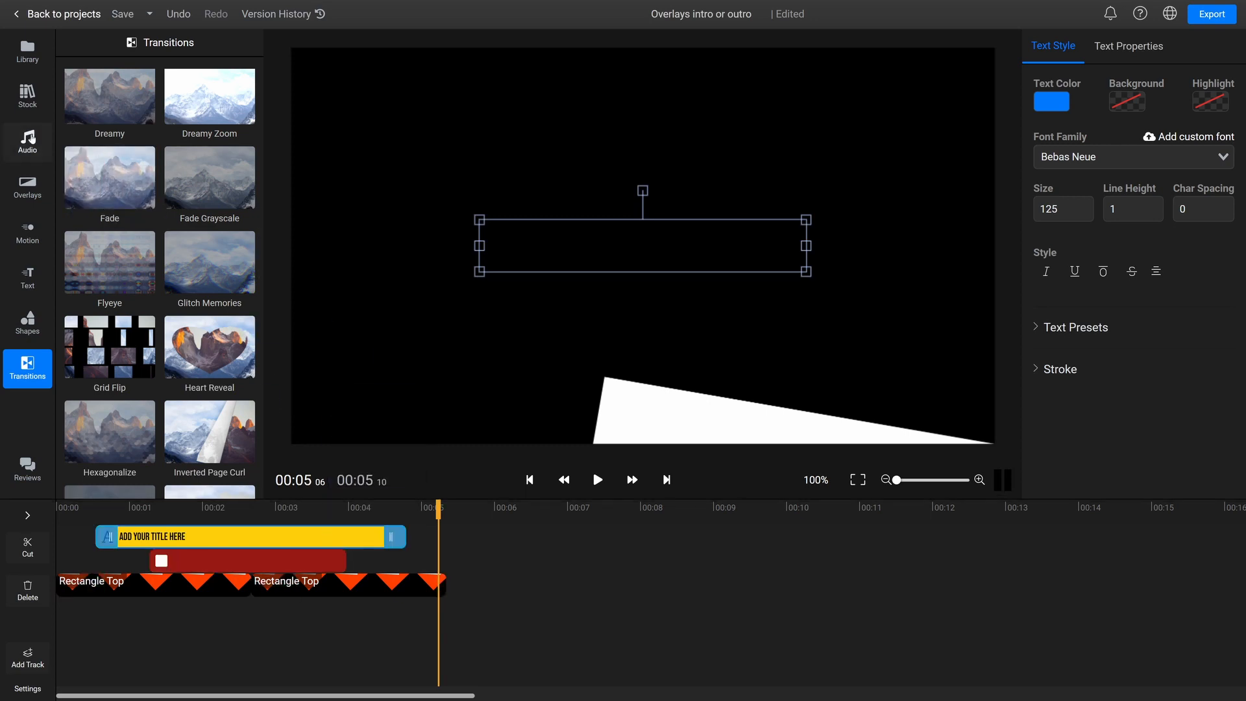
left_click(28, 96)
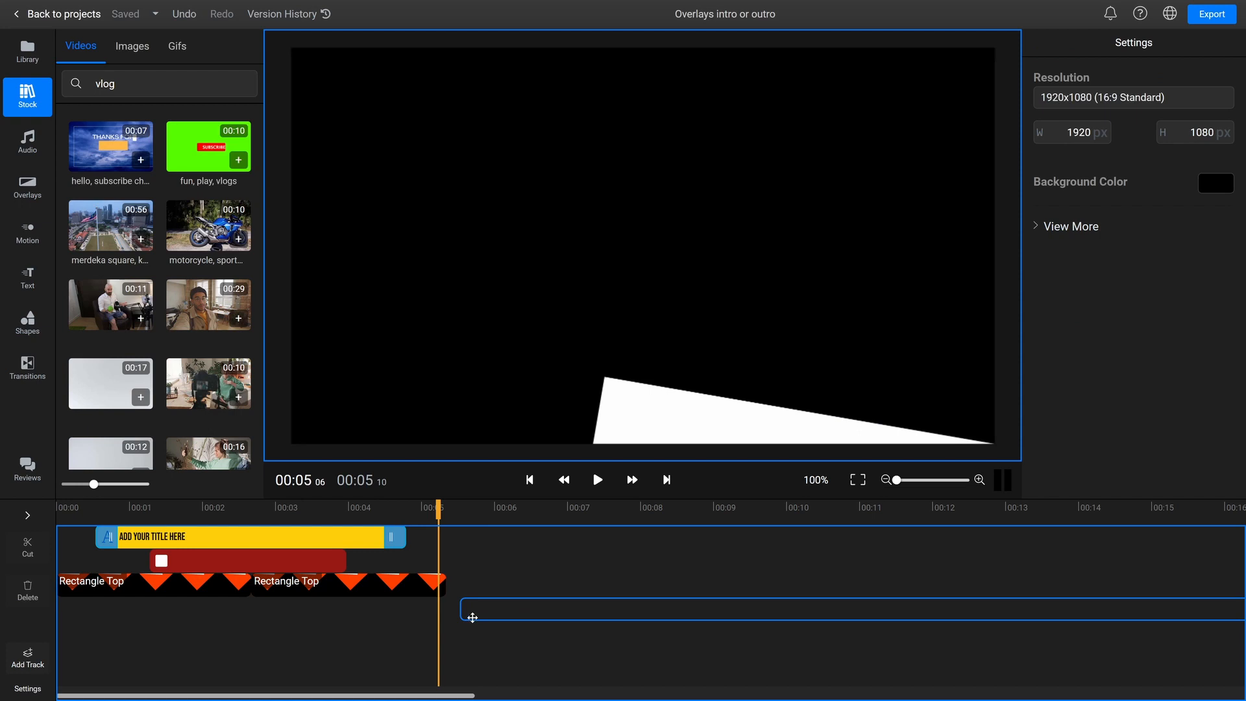
Step: Add a vlog stock clip beneath the overlays, then create the project Text and blurred background intro
left_click(239, 319)
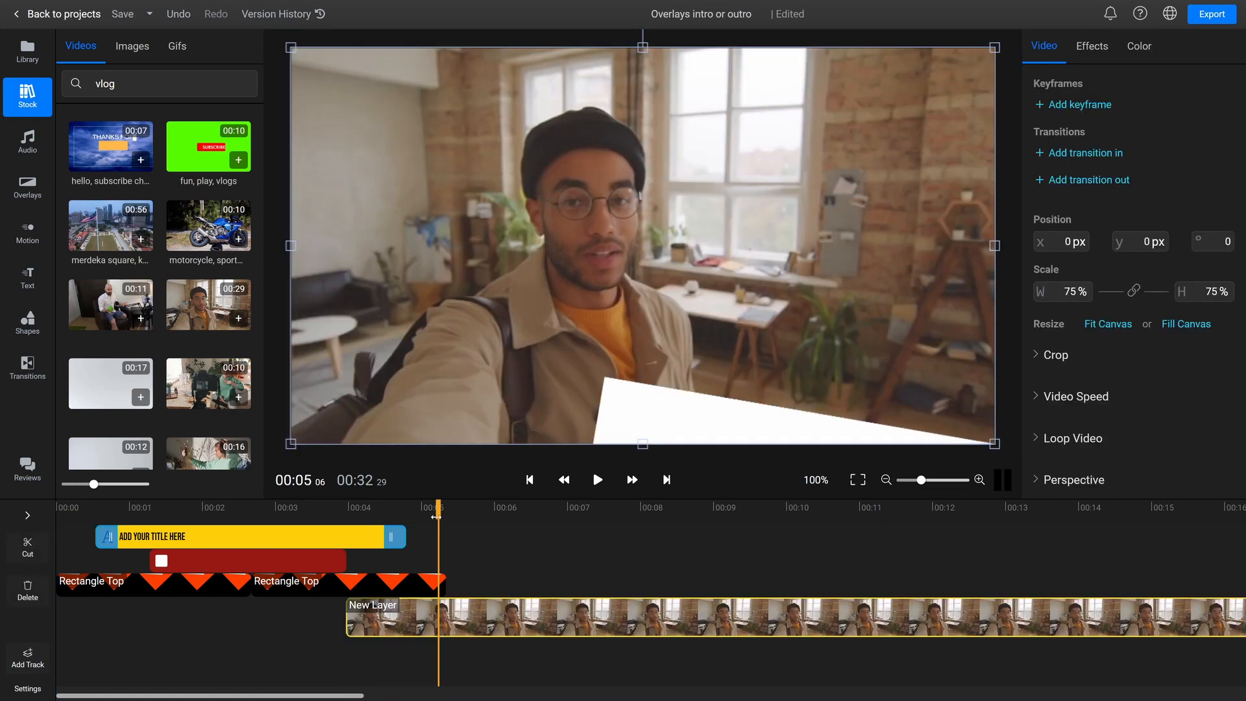
left_click(107, 509)
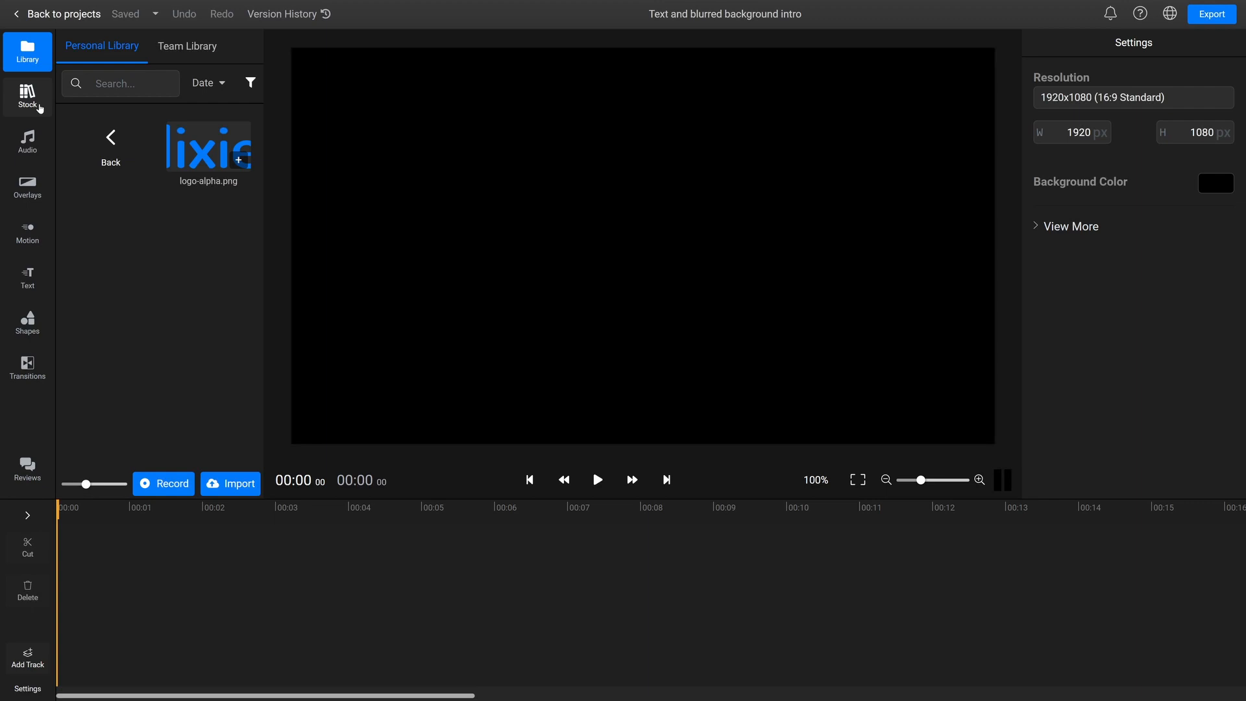
Step: Search Stock for nature and add the fall autumn season clip to the timeline twice
left_click(27, 96)
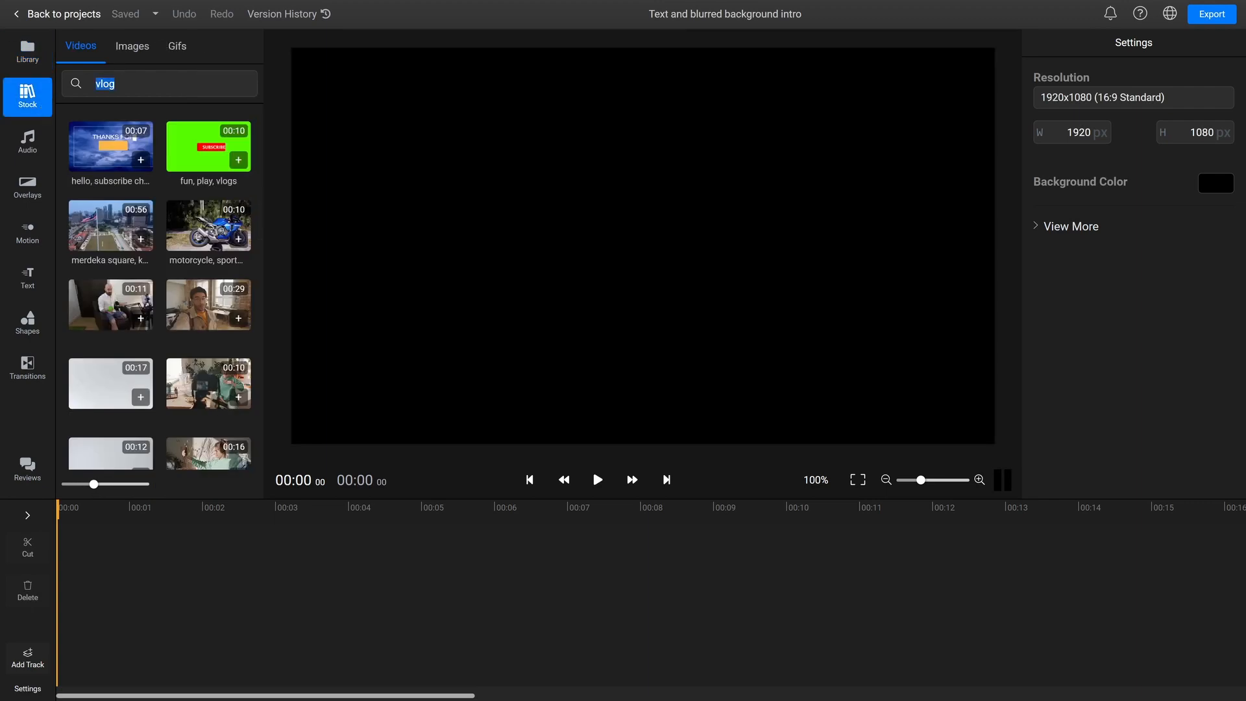
type("nature")
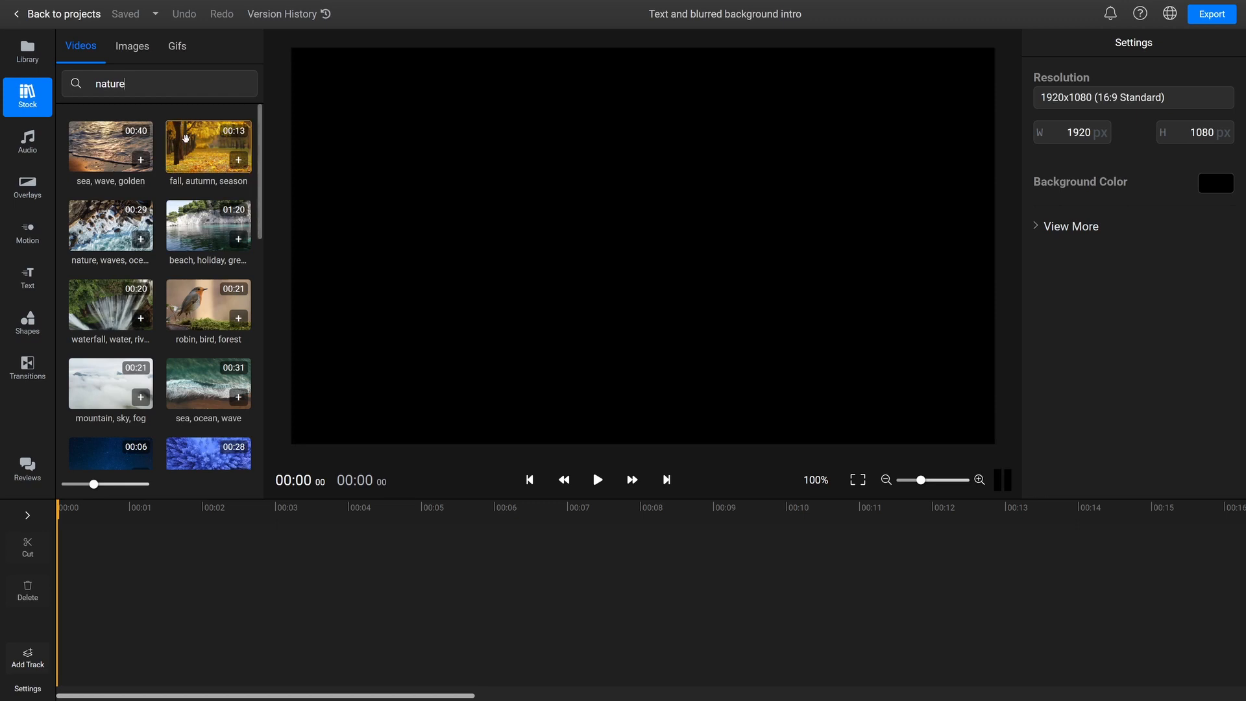
left_click(239, 159)
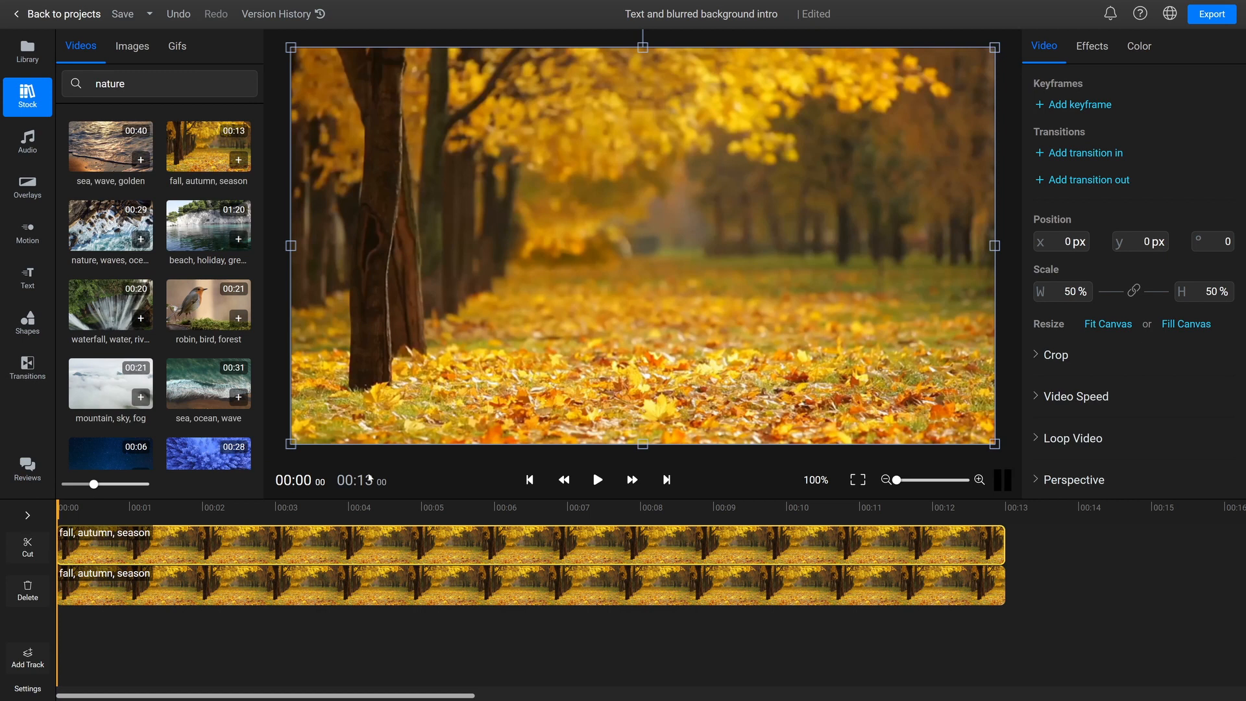
Step: Set Effects Blur to 25 on the upper autumn clip and preview the blurred intro
left_click(1092, 46)
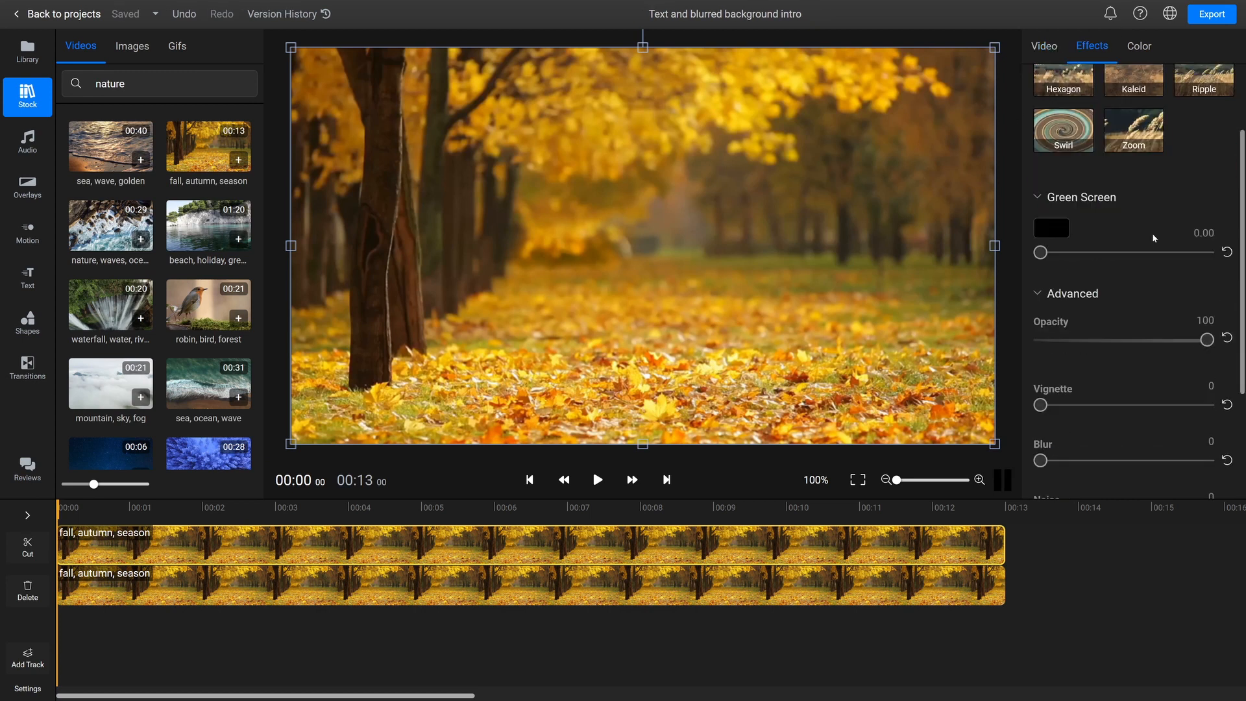
scroll("down", 3)
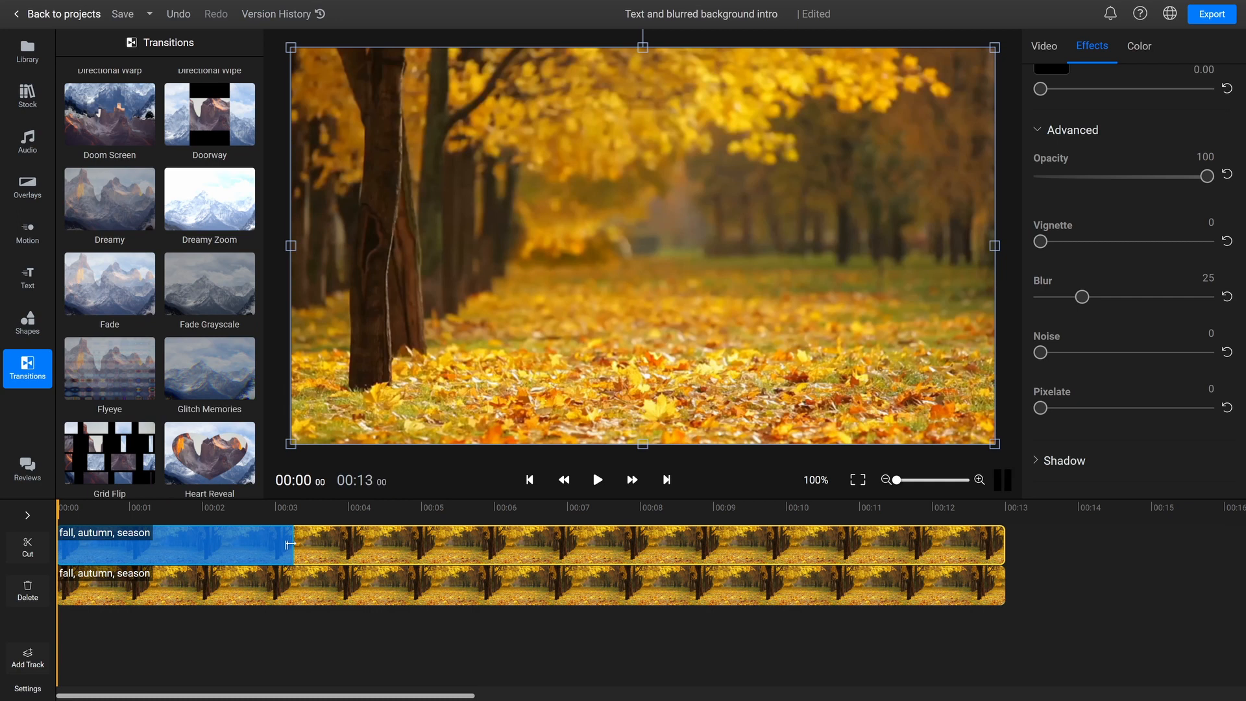
left_click(597, 480)
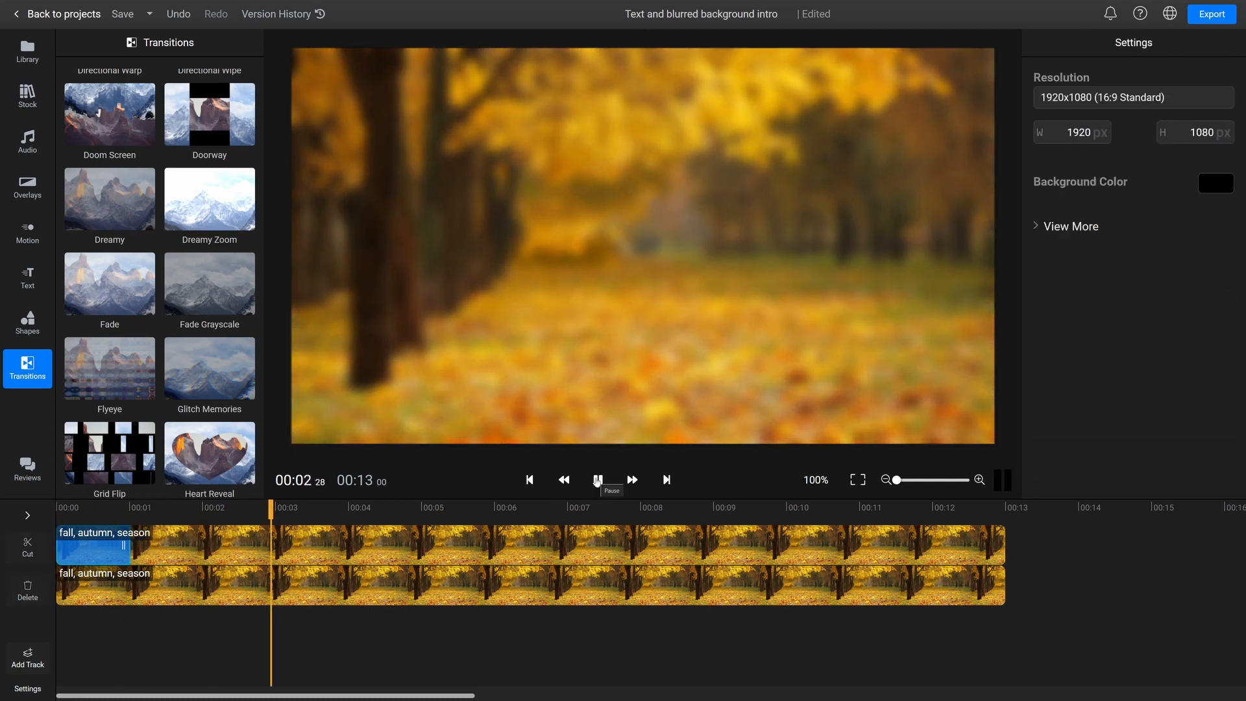
left_click(27, 278)
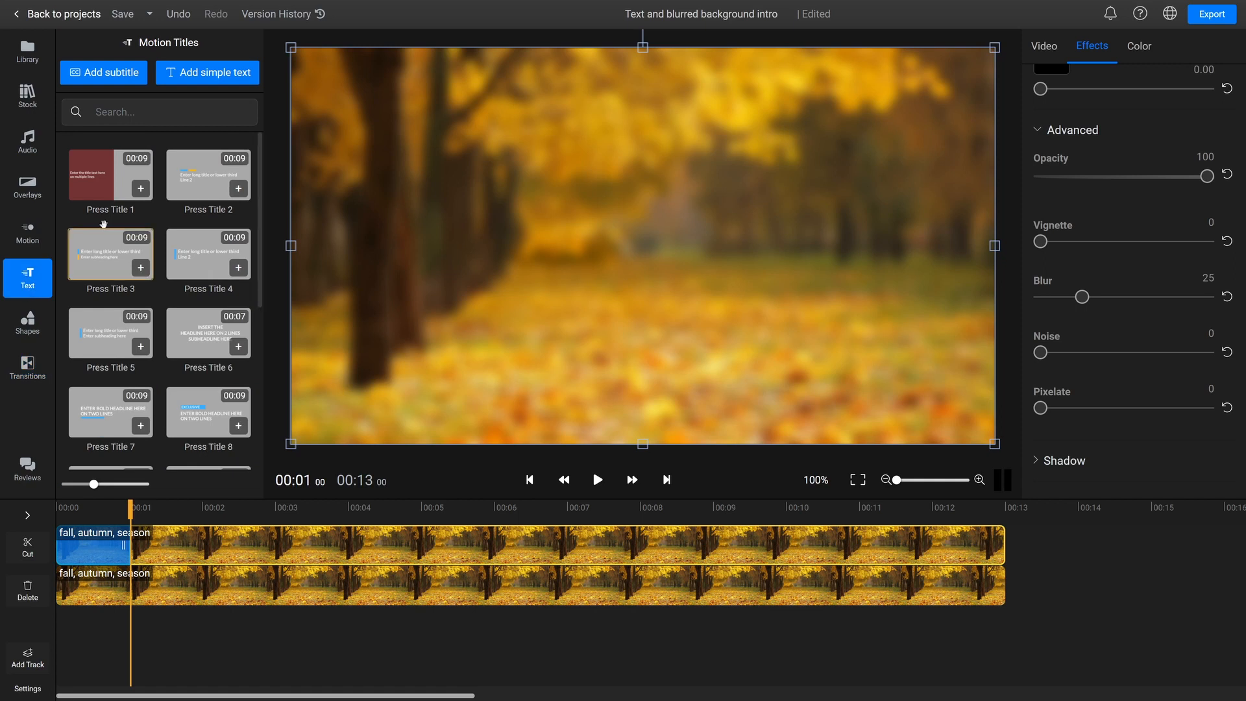
Step: Add a text layer reading 'This' and style it in red Bebas Neue as the first title word
left_click(207, 73)
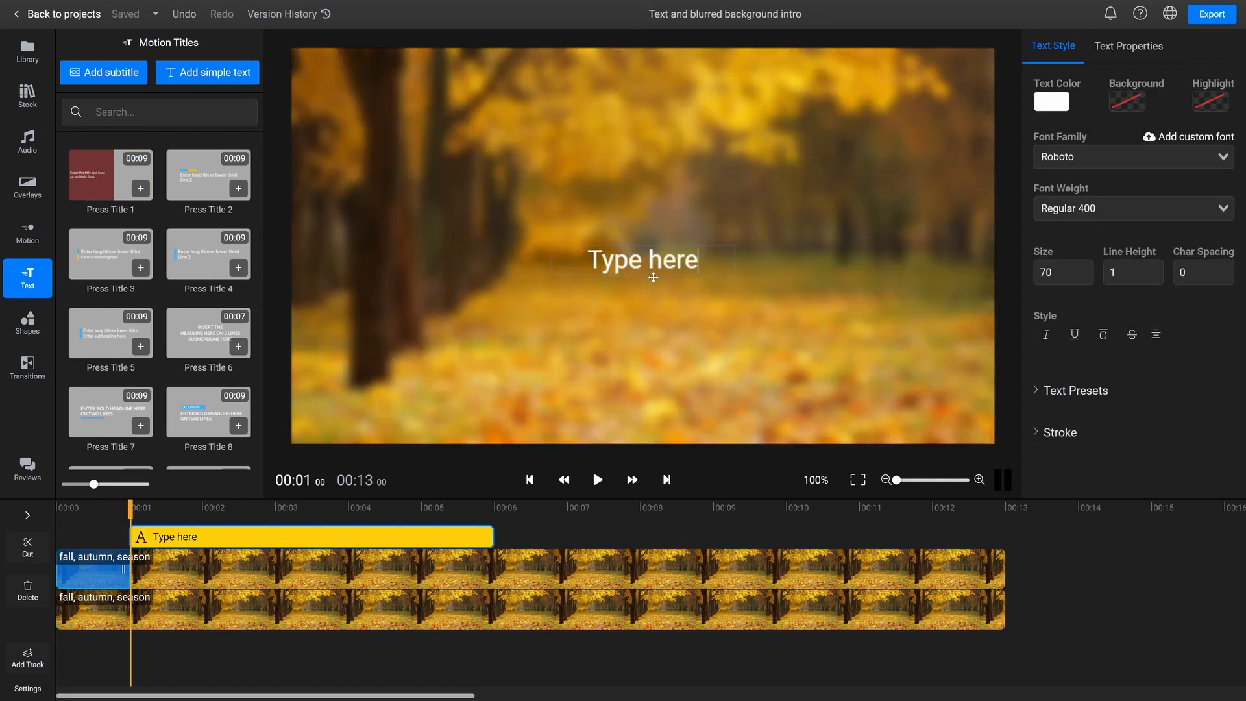
double_click(643, 259)
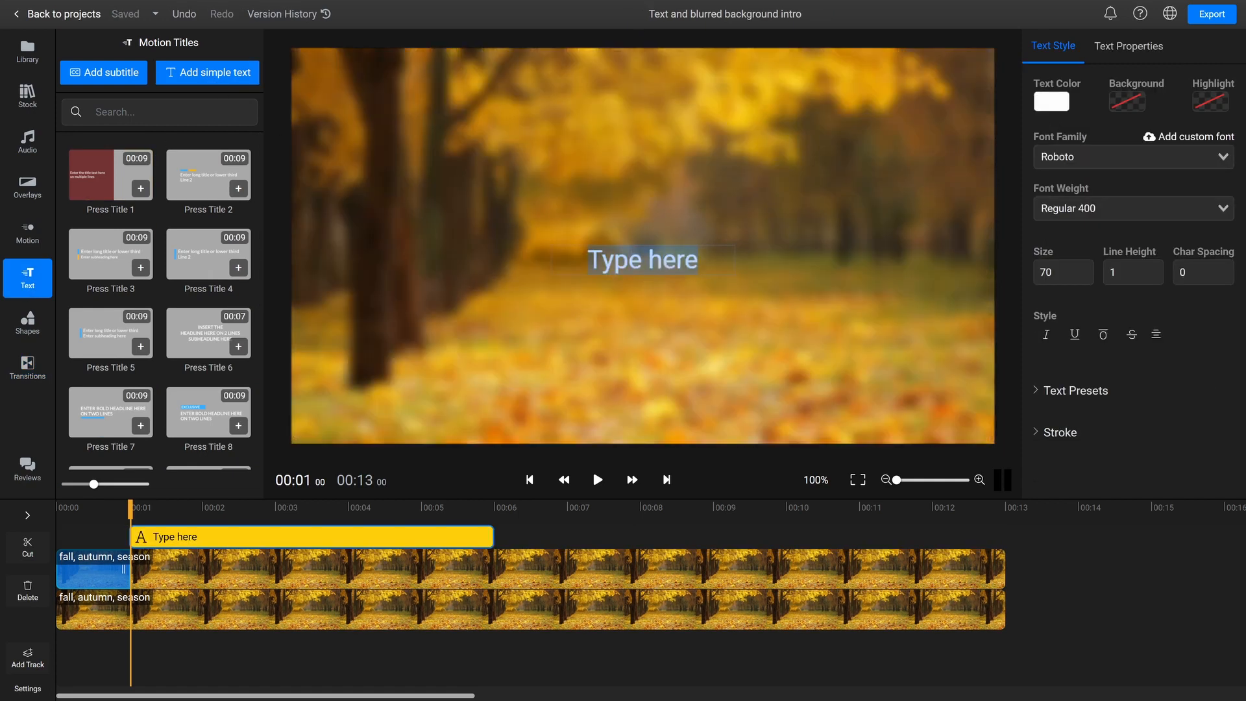
type("This")
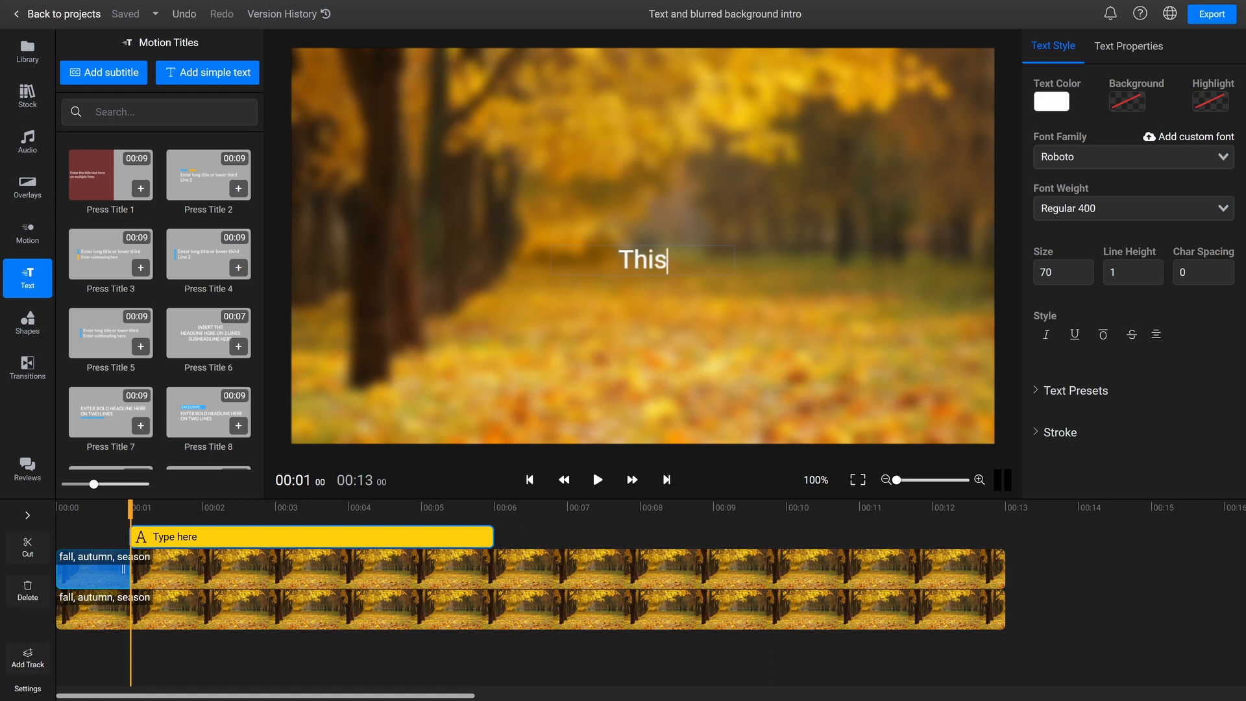
left_click(1052, 102)
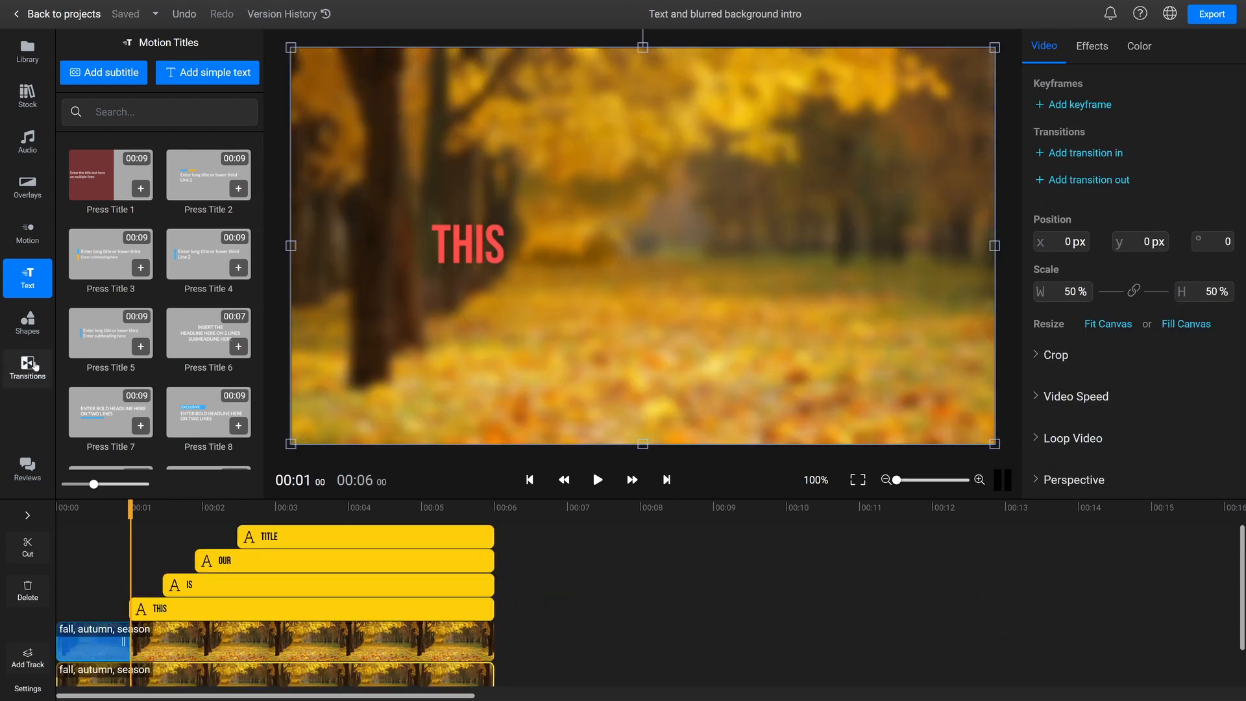
left_click(27, 367)
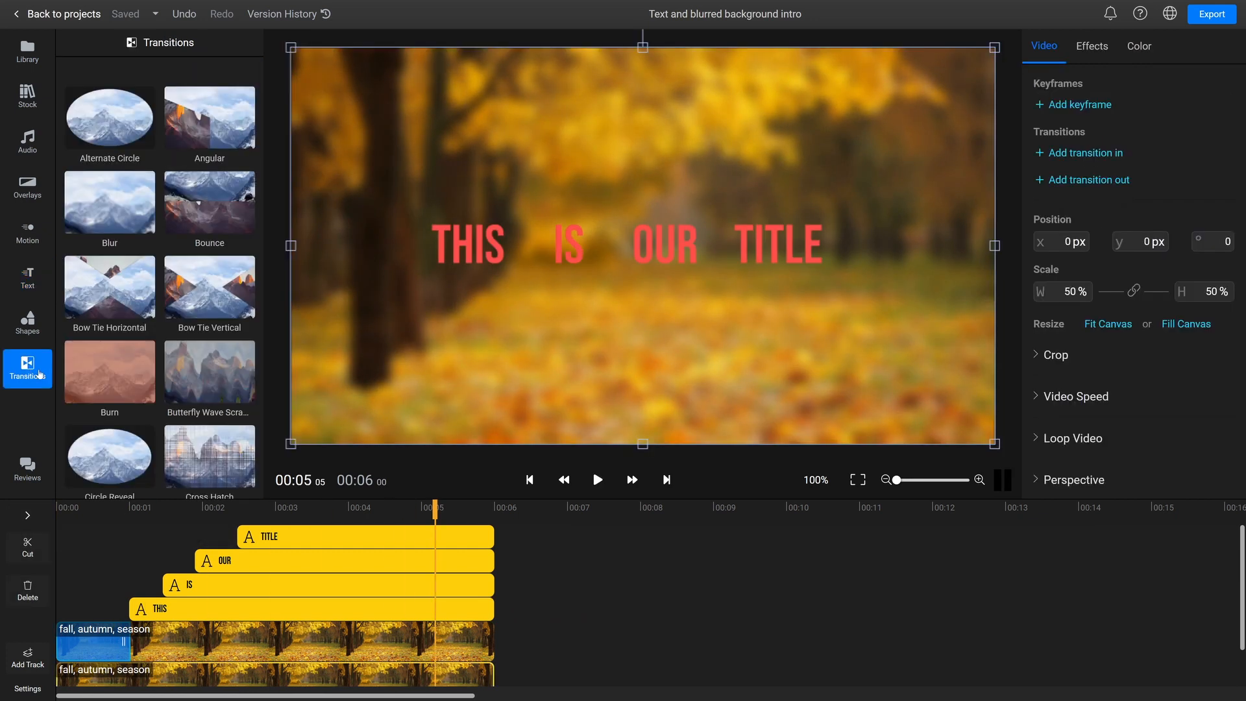